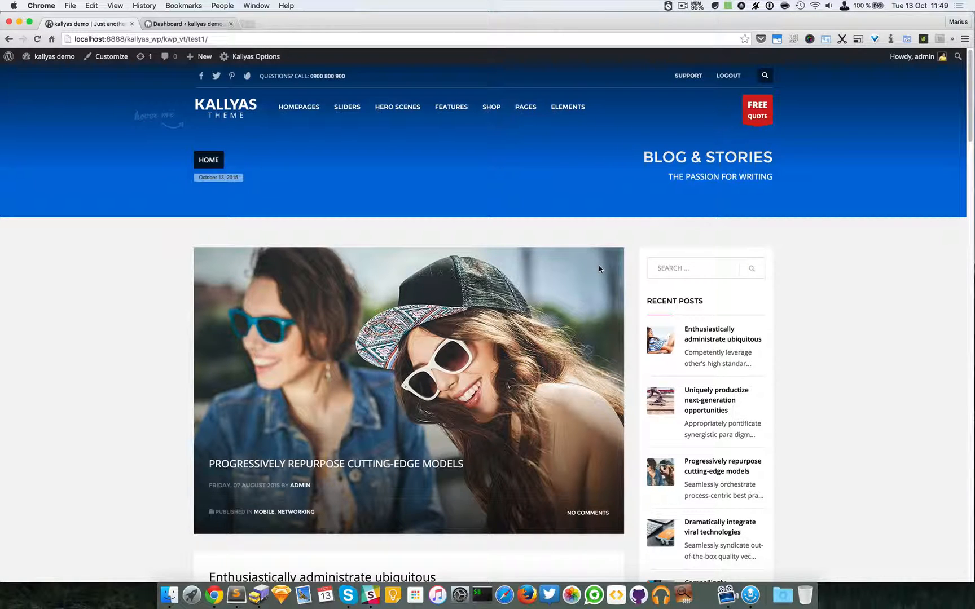
mouse_move(589, 132)
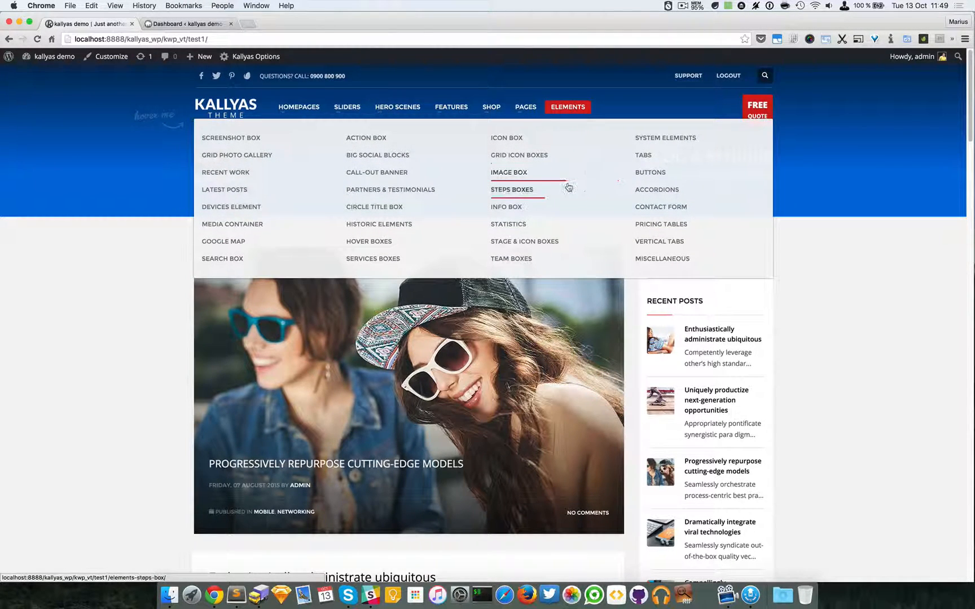
mouse_move(224, 189)
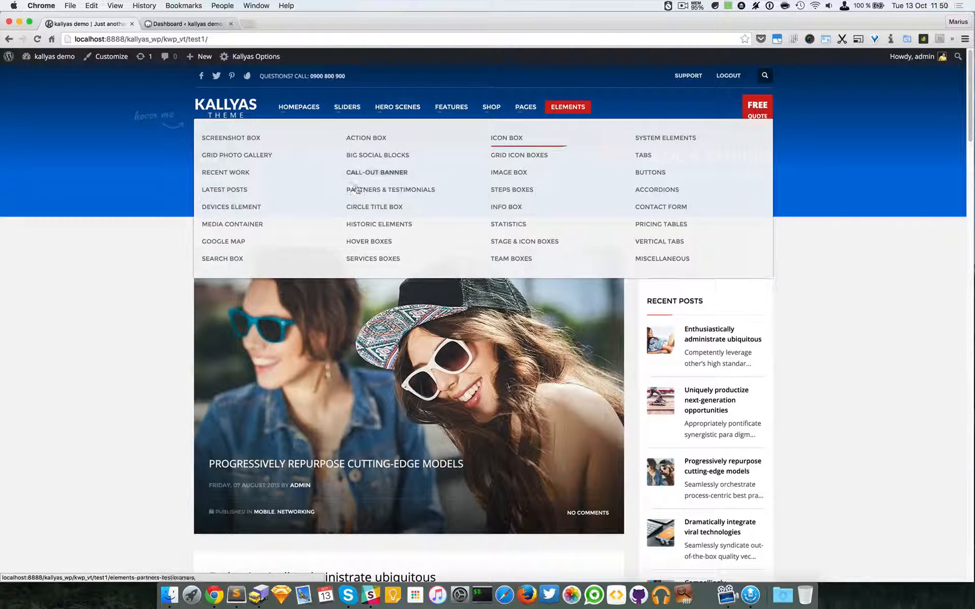
mouse_move(232, 223)
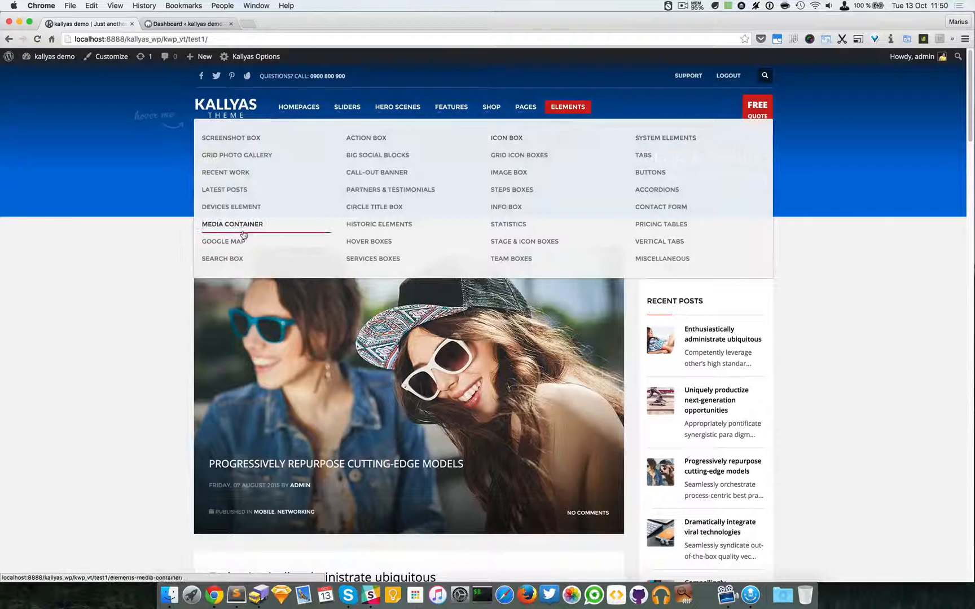
Navigate to the Devices Element demo page from the Elements menu.
click(230, 207)
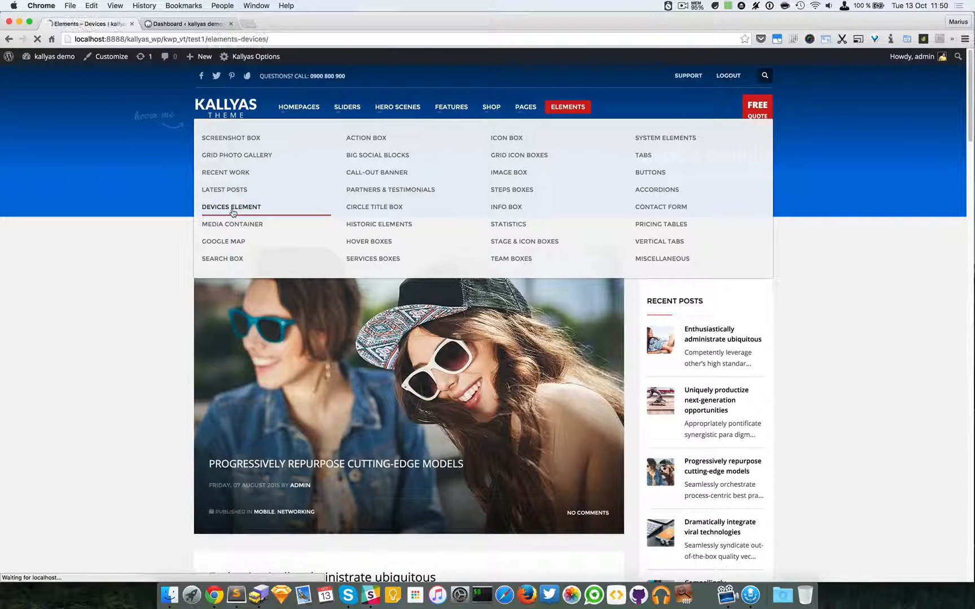
click(231, 207)
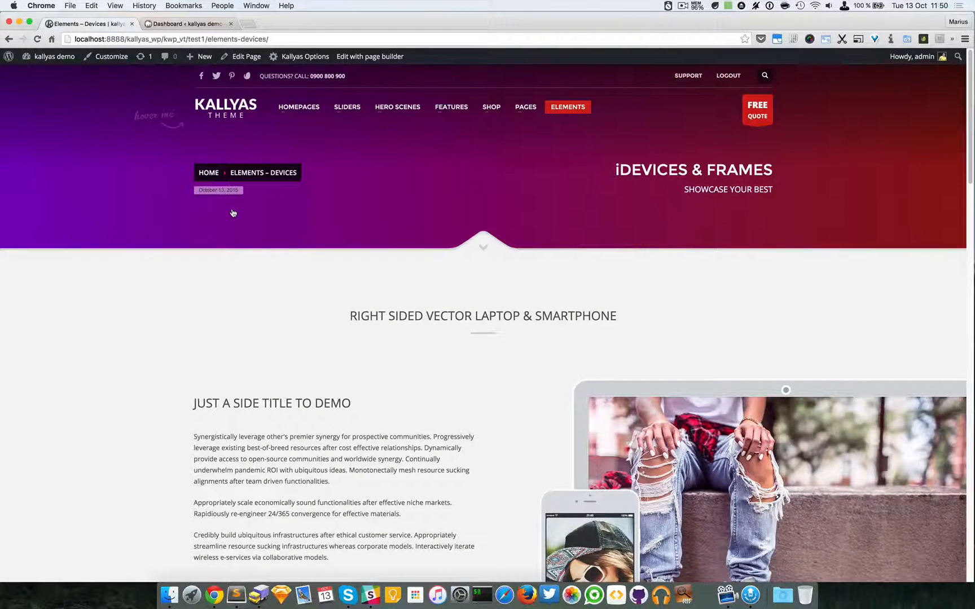
scroll(down, 3)
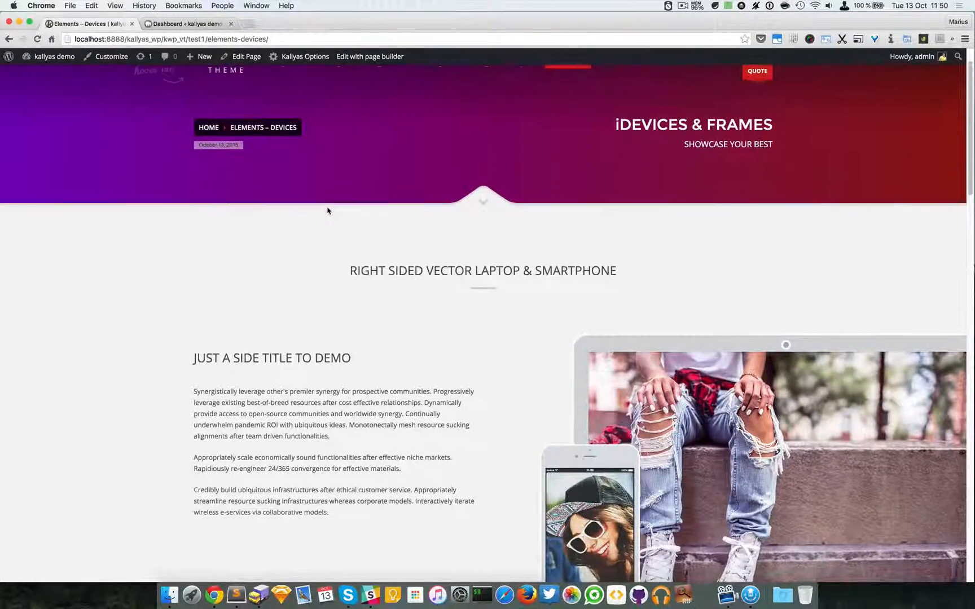
scroll(down, 3)
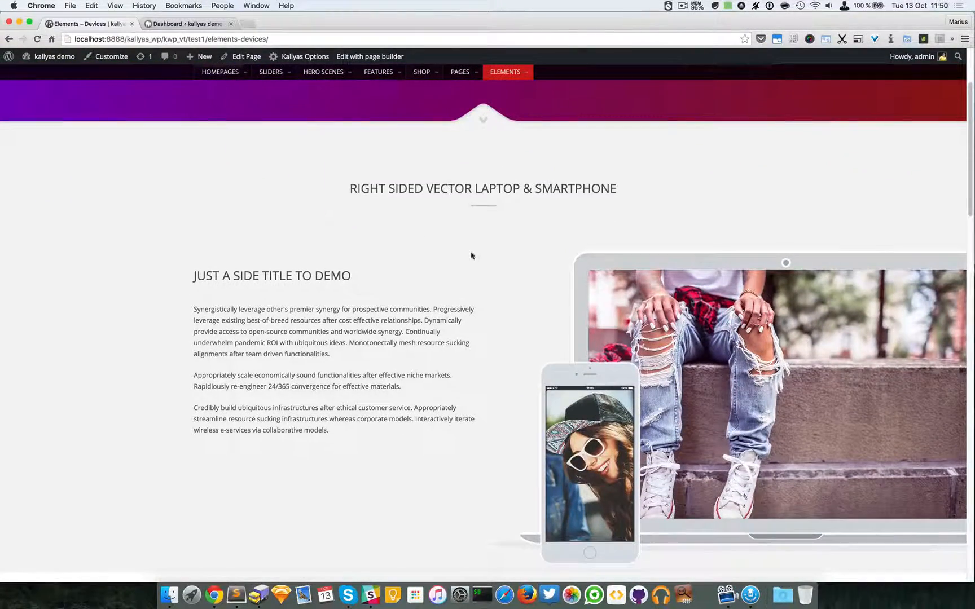
mouse_move(532, 355)
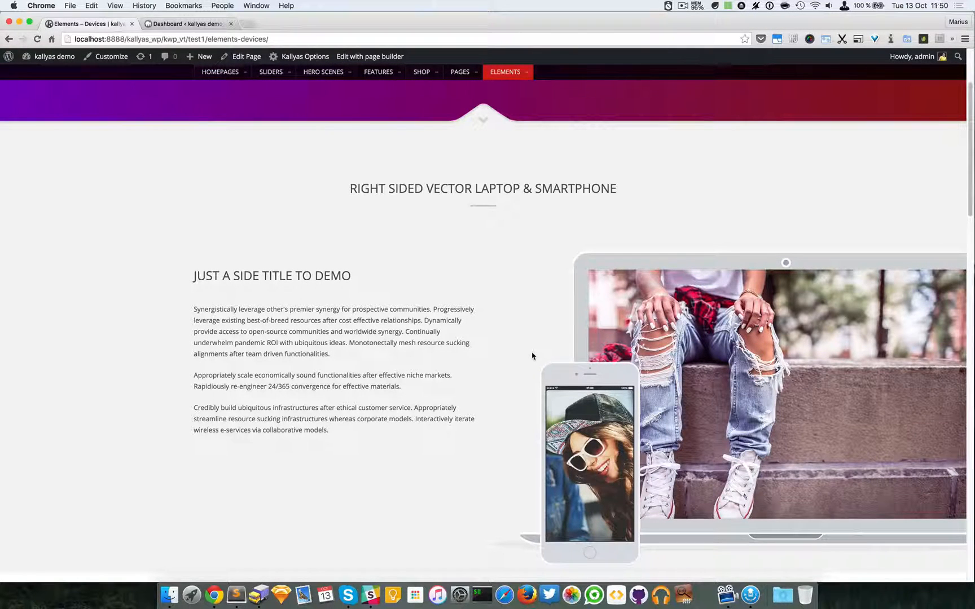
scroll(down, 3)
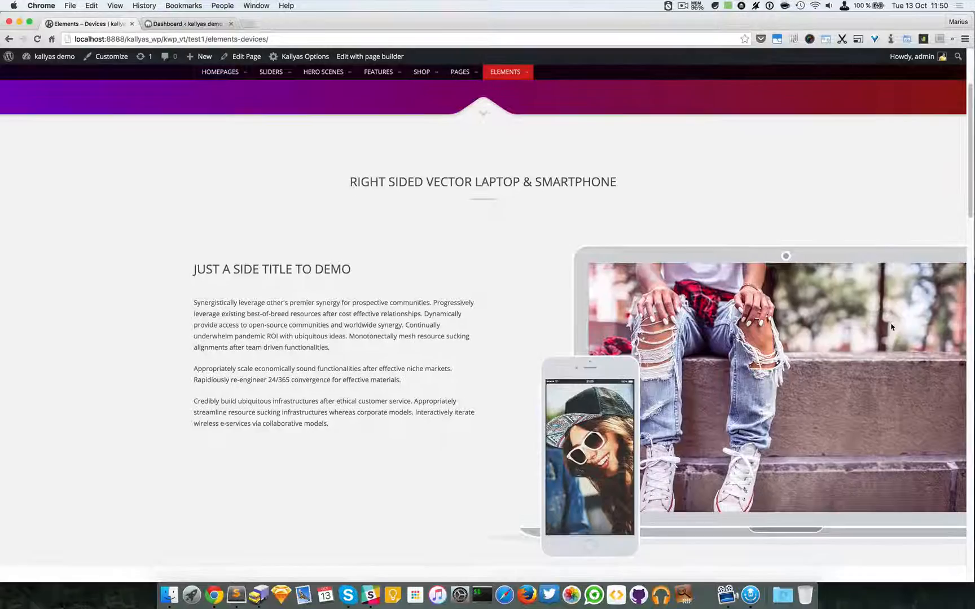
scroll(down, 3)
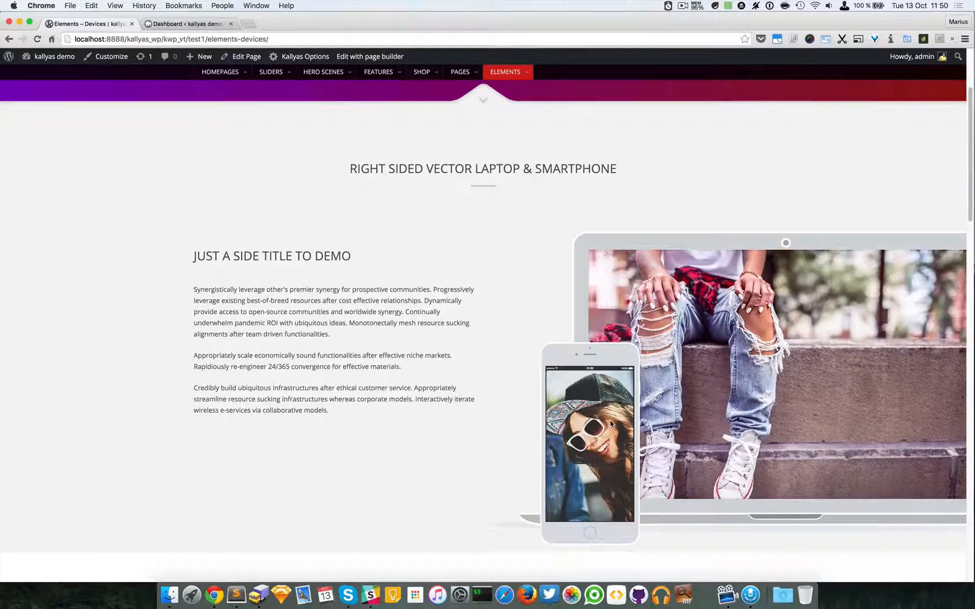
scroll(down, 3)
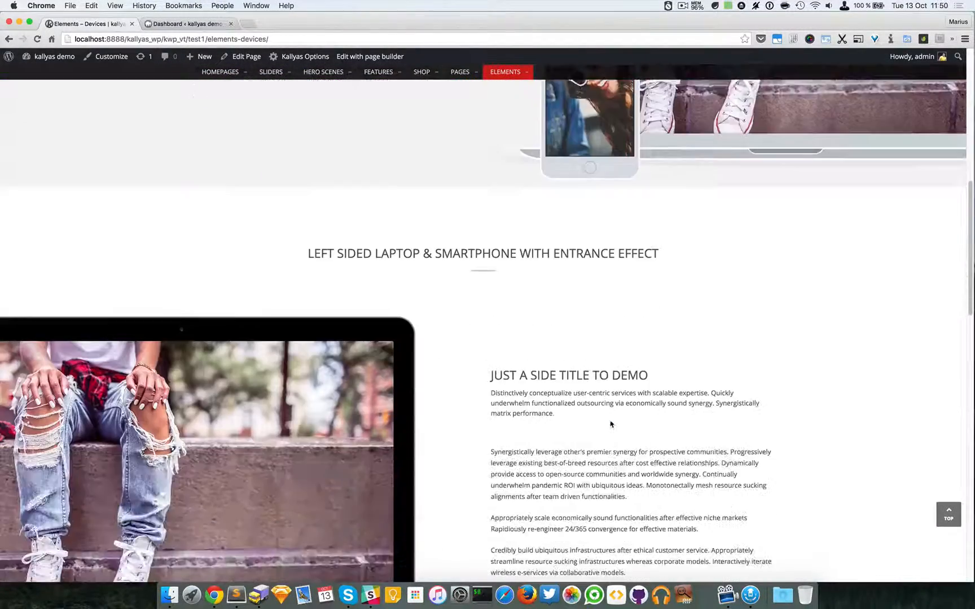
scroll(down, 3)
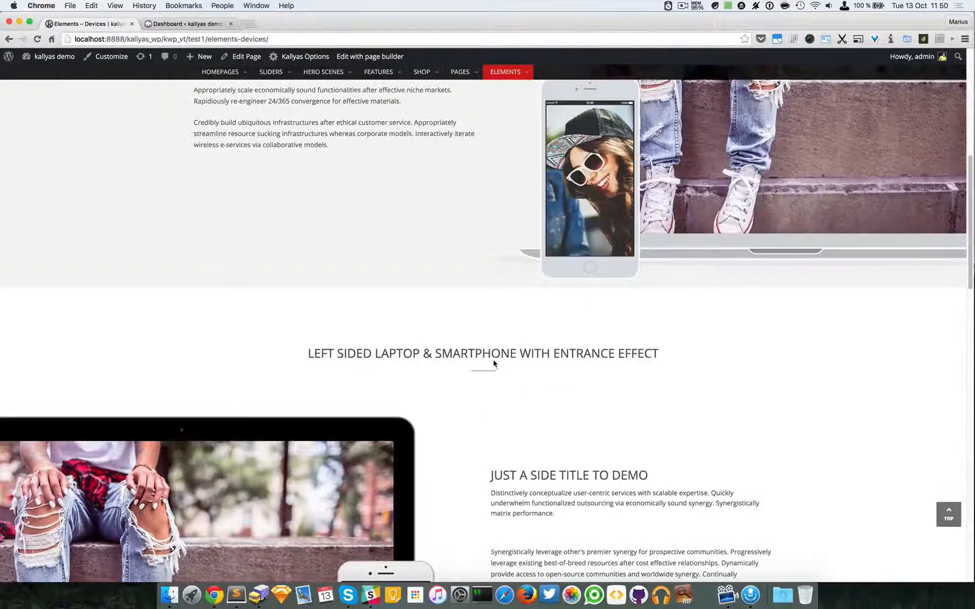
scroll(down, 3)
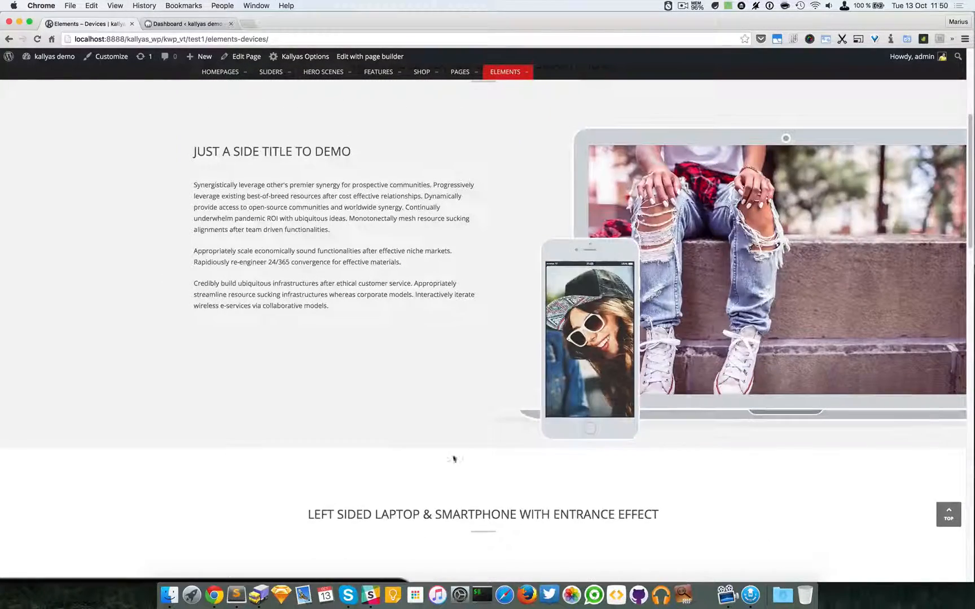
scroll(down, 3)
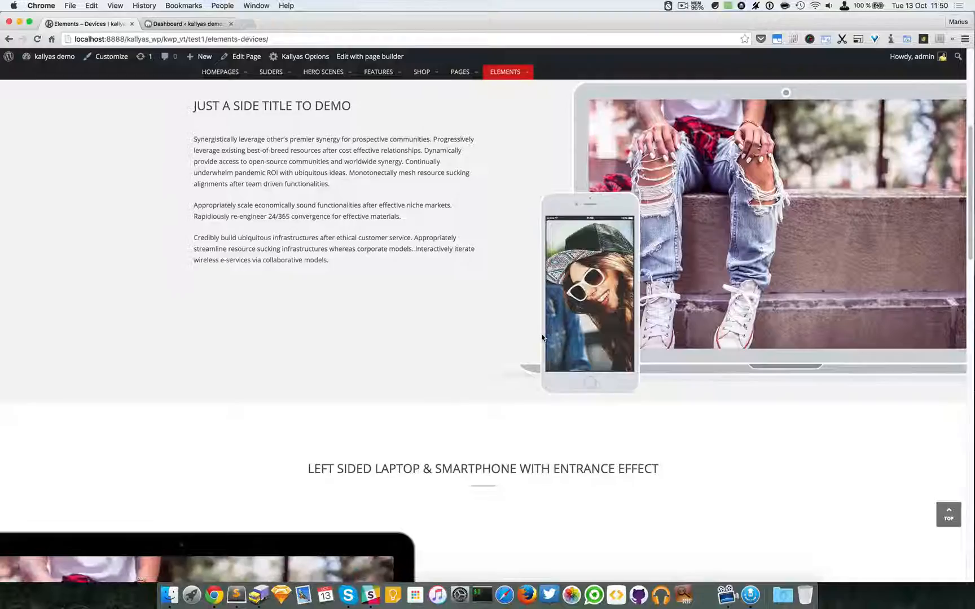
scroll(down, 3)
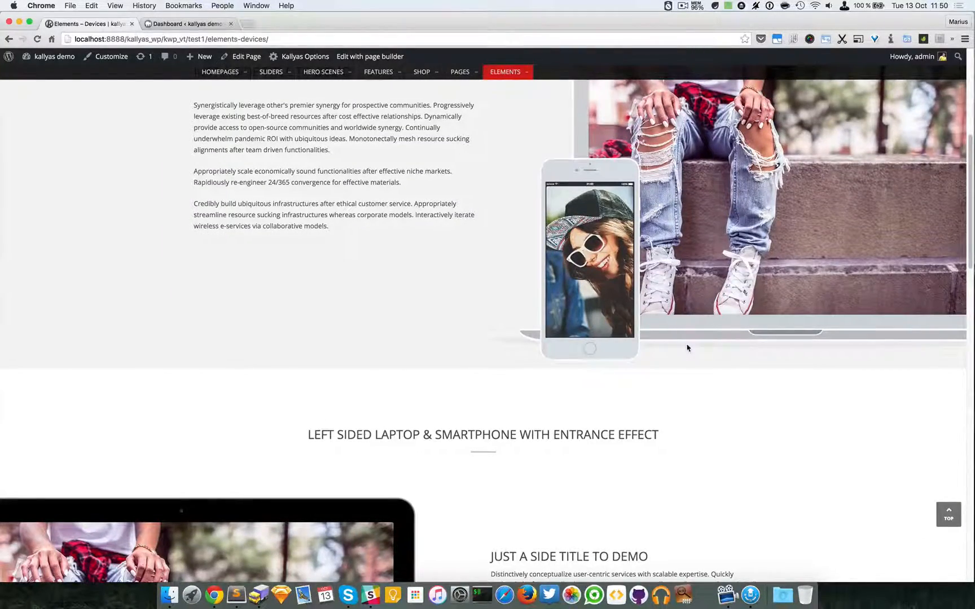
scroll(down, 3)
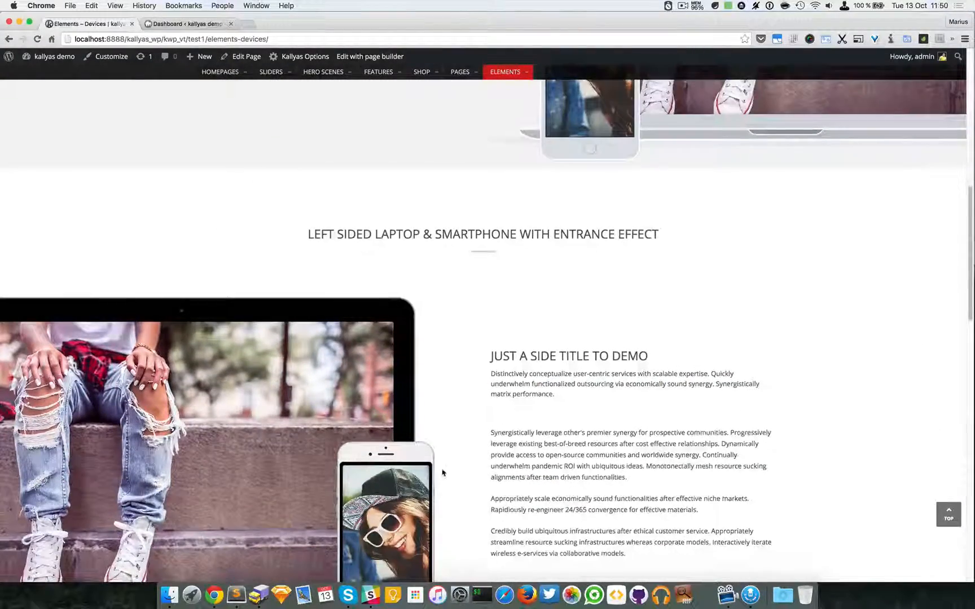
scroll(down, 3)
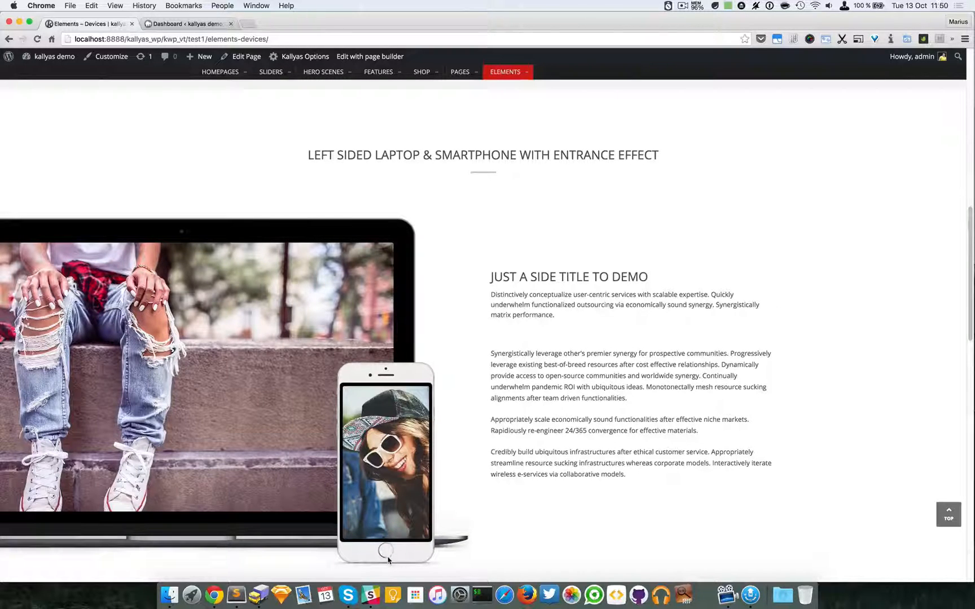
mouse_move(391, 576)
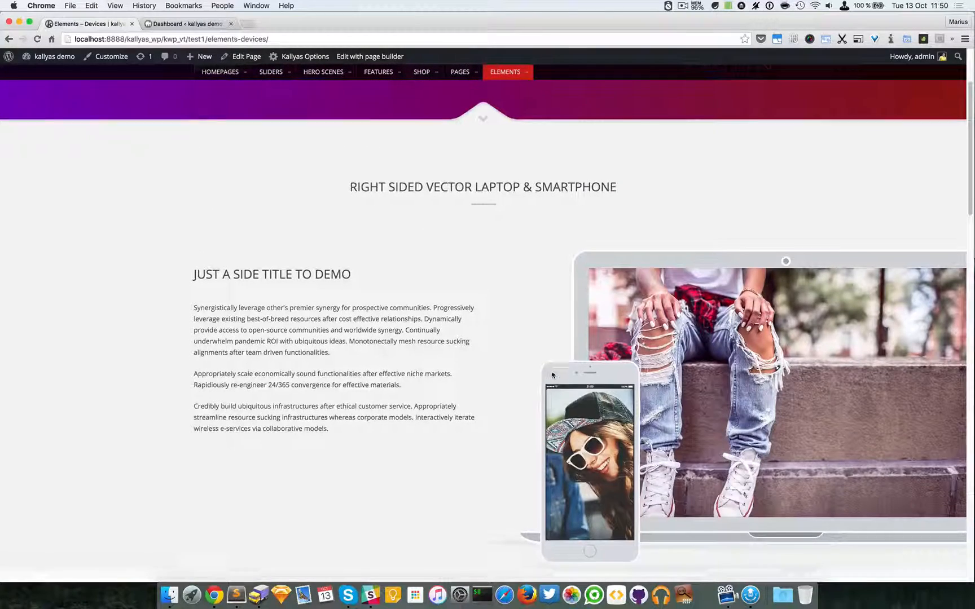
scroll(down, 3)
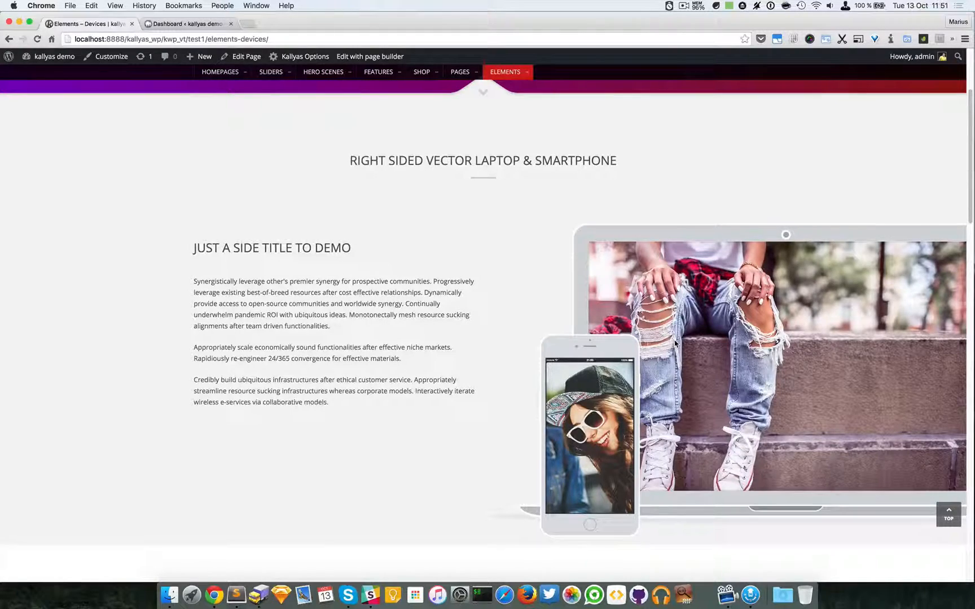
scroll(down, 3)
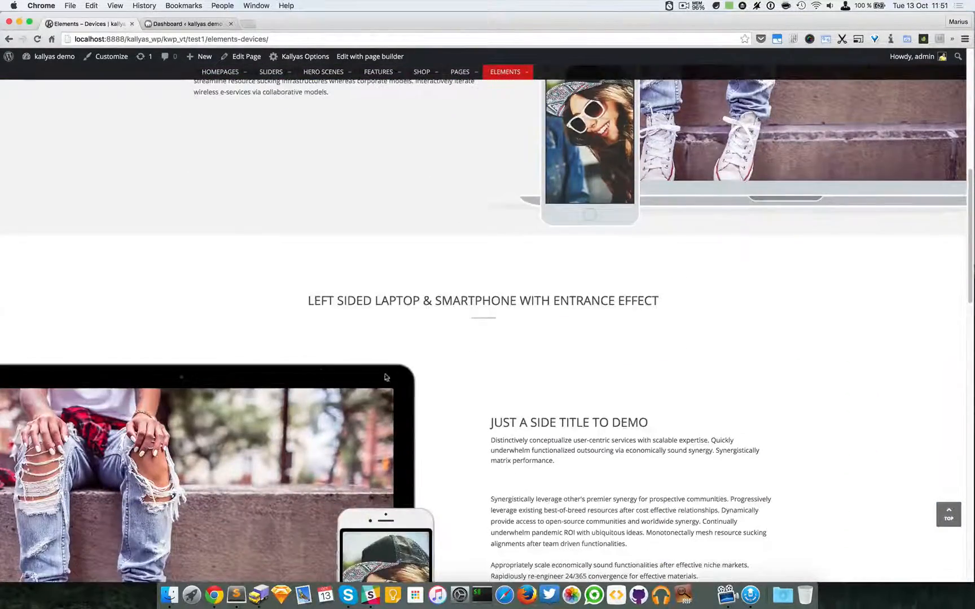
scroll(down, 3)
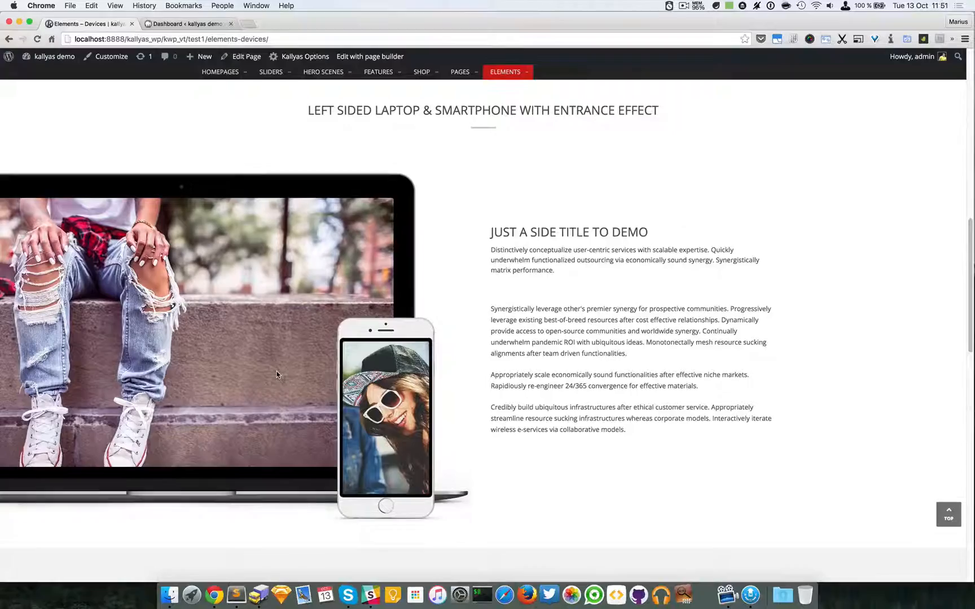
scroll(down, 3)
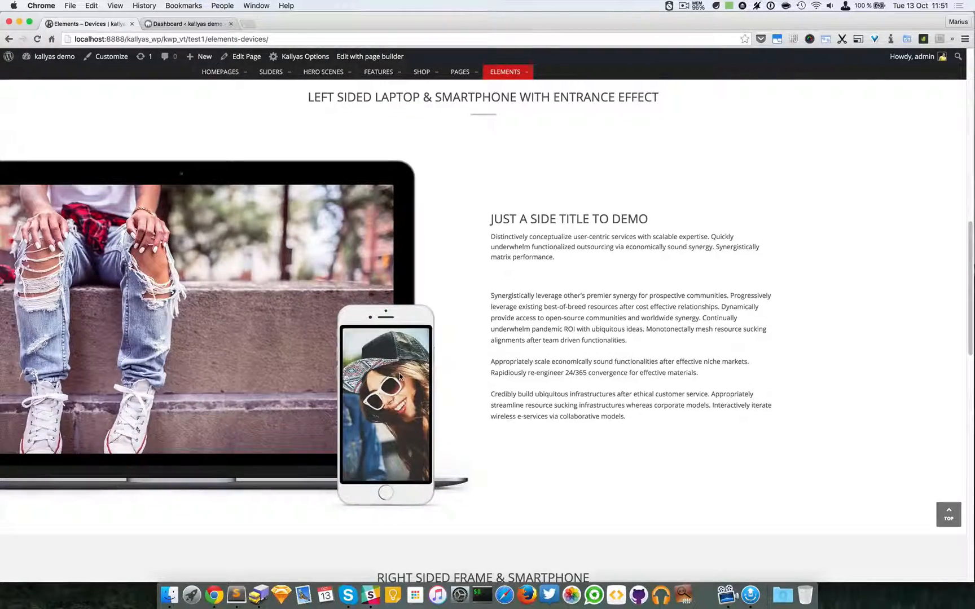
scroll(down, 3)
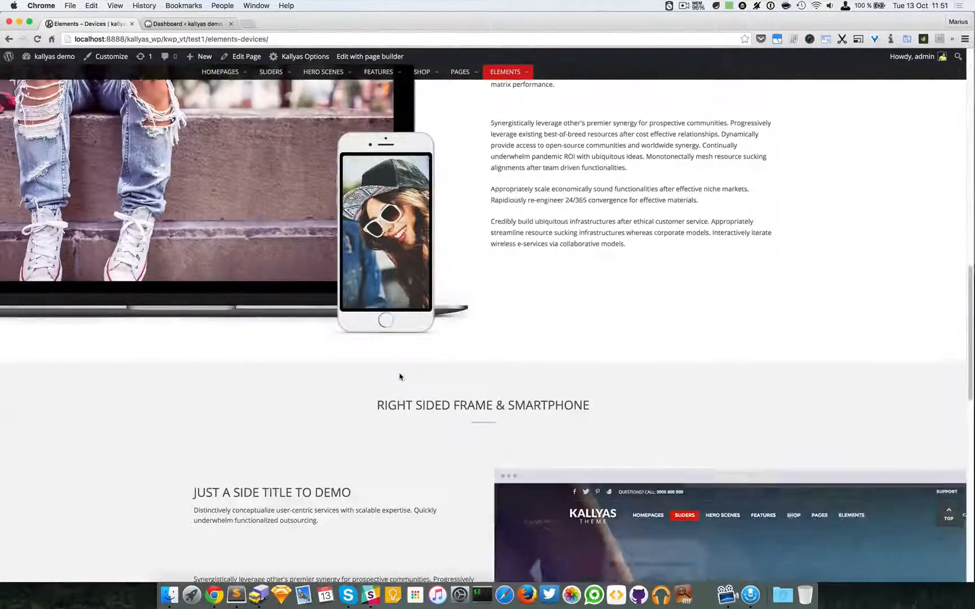
scroll(down, 3)
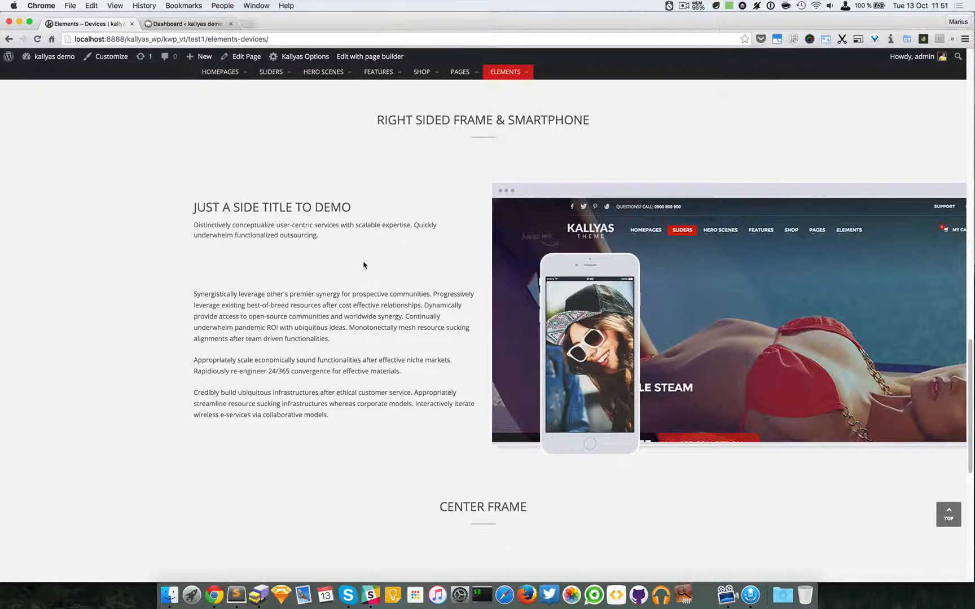
scroll(down, 3)
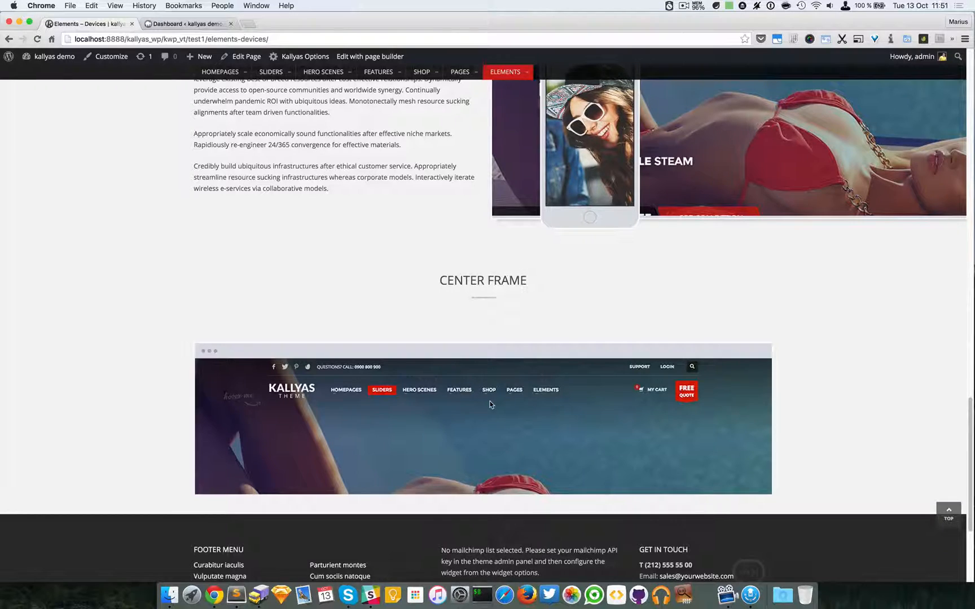
mouse_move(419, 284)
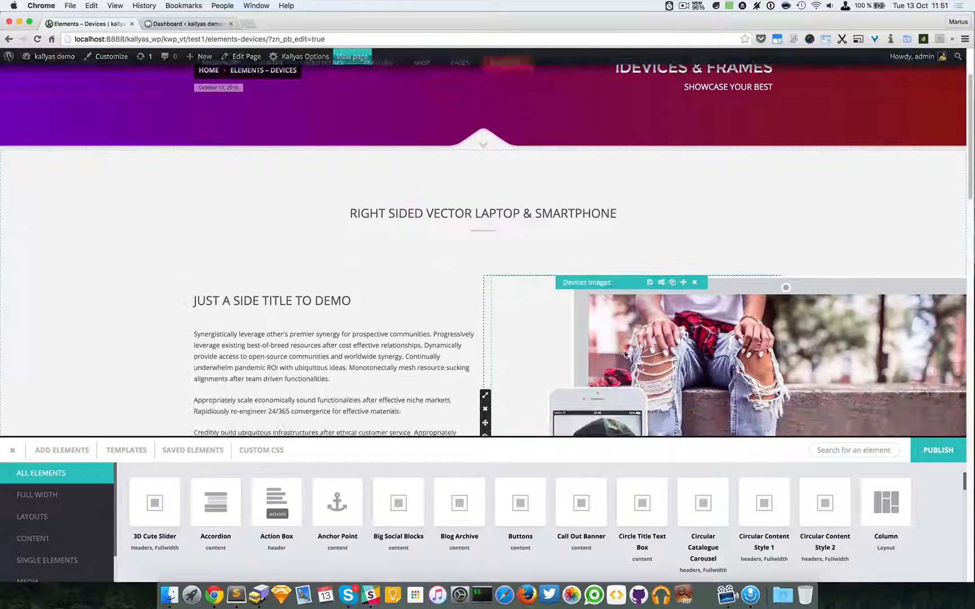
Bring up the Devices Images element's options for the laptop demo.
scroll(down, 3)
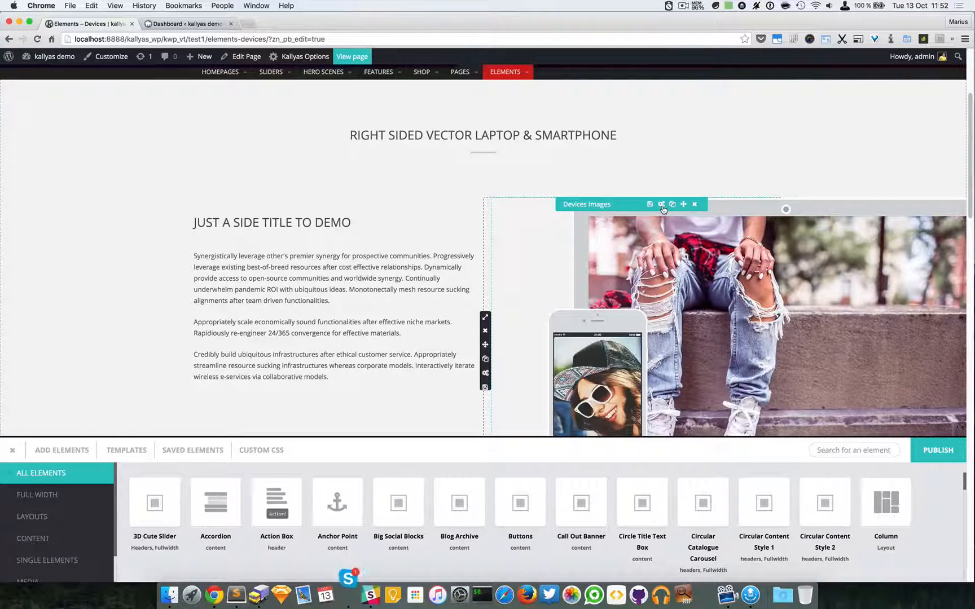
click(650, 205)
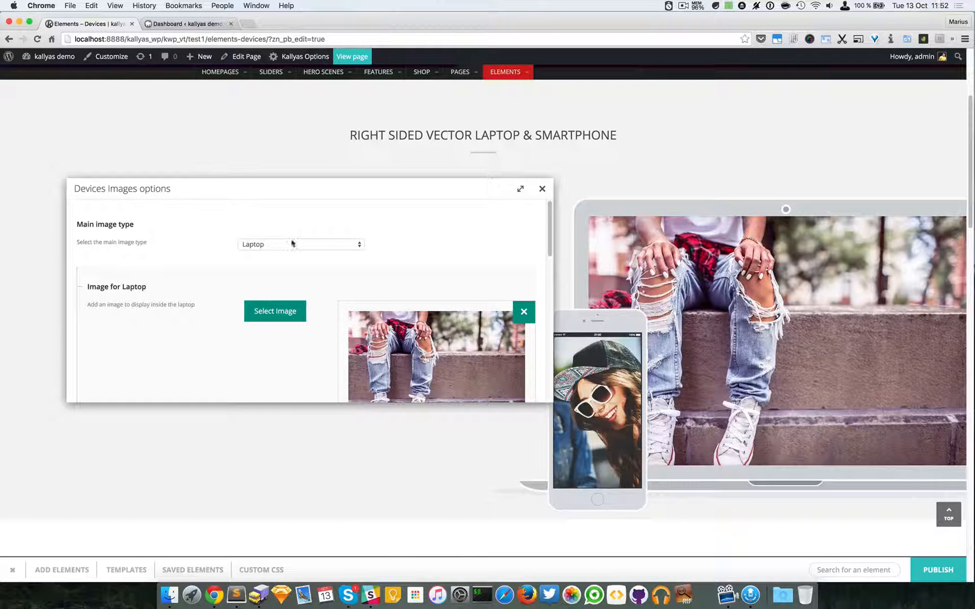
click(301, 244)
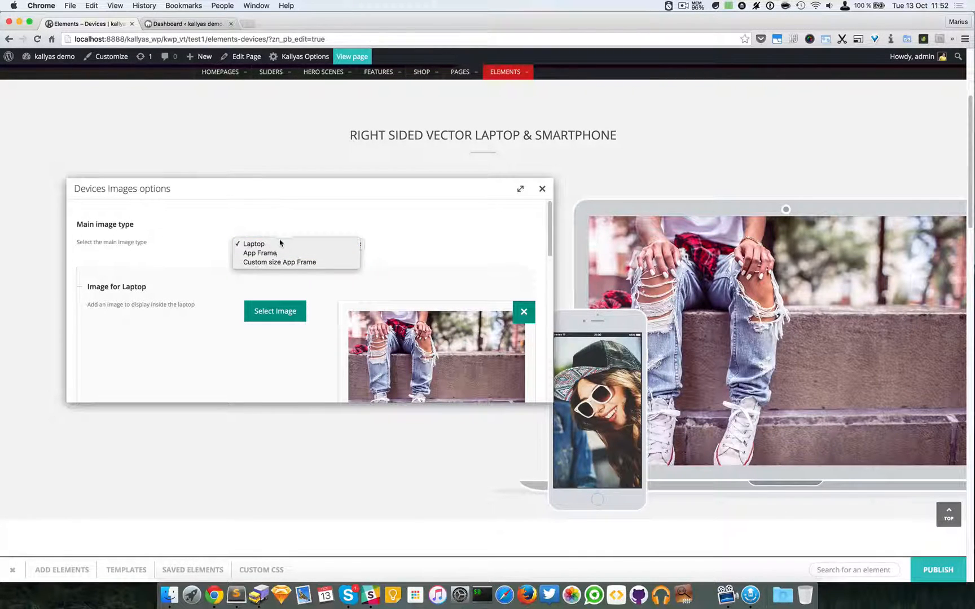
mouse_move(260, 252)
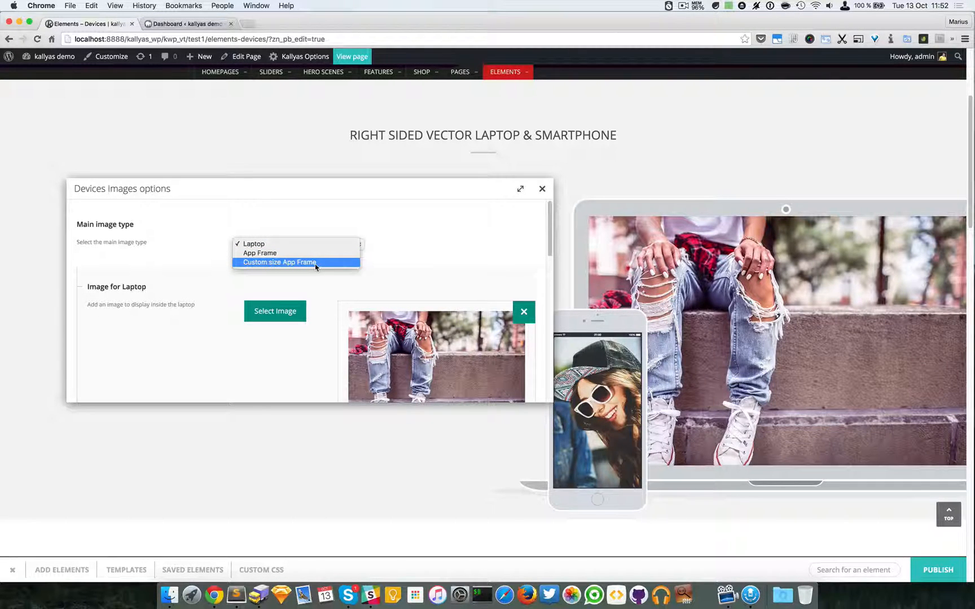
mouse_move(260, 268)
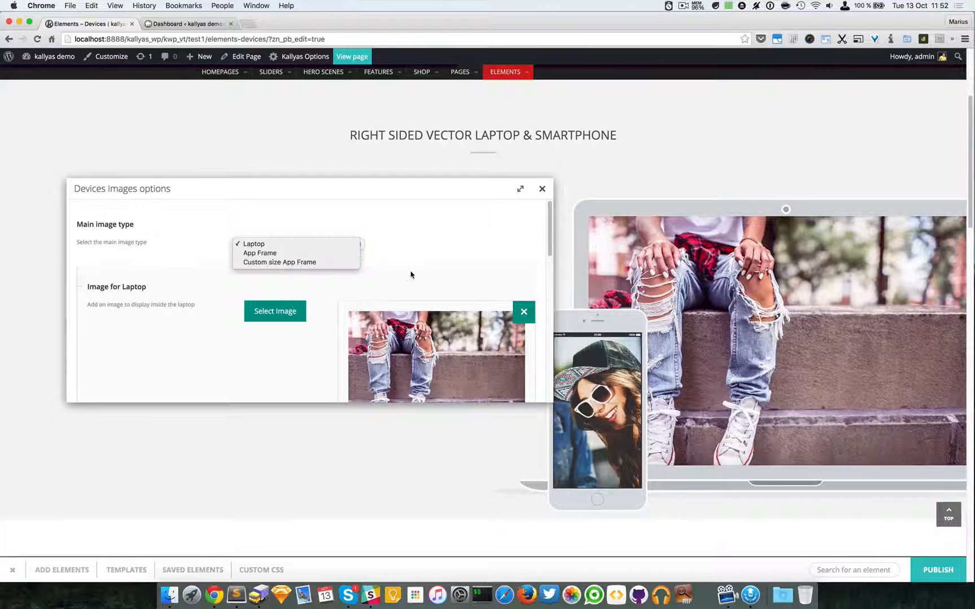
click(253, 242)
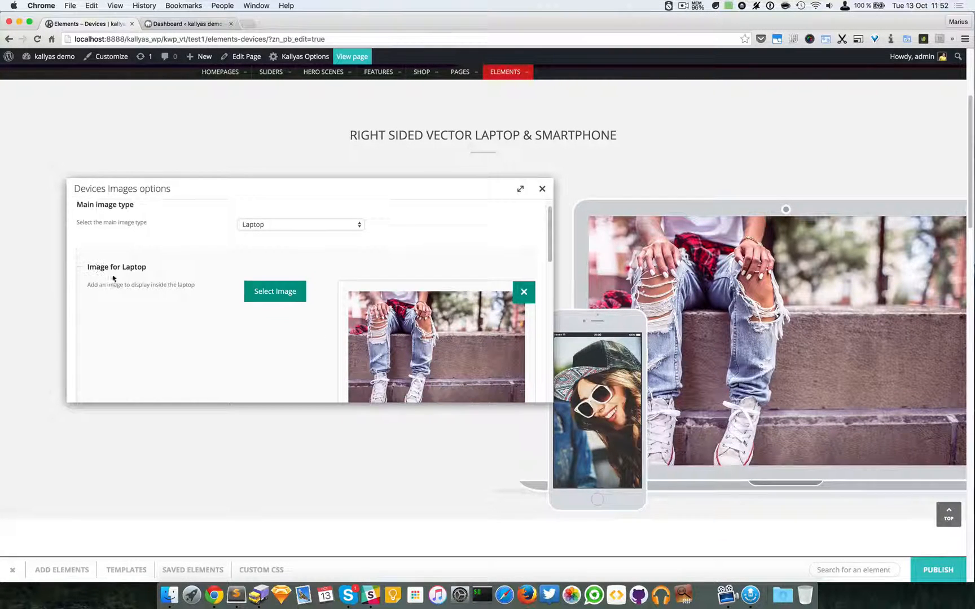
scroll(down, 3)
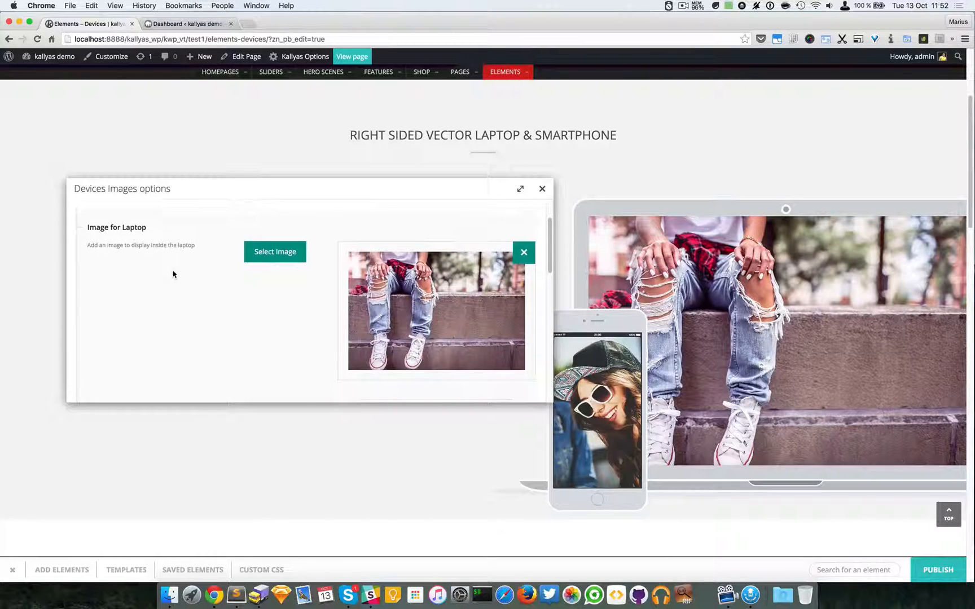
scroll(down, 3)
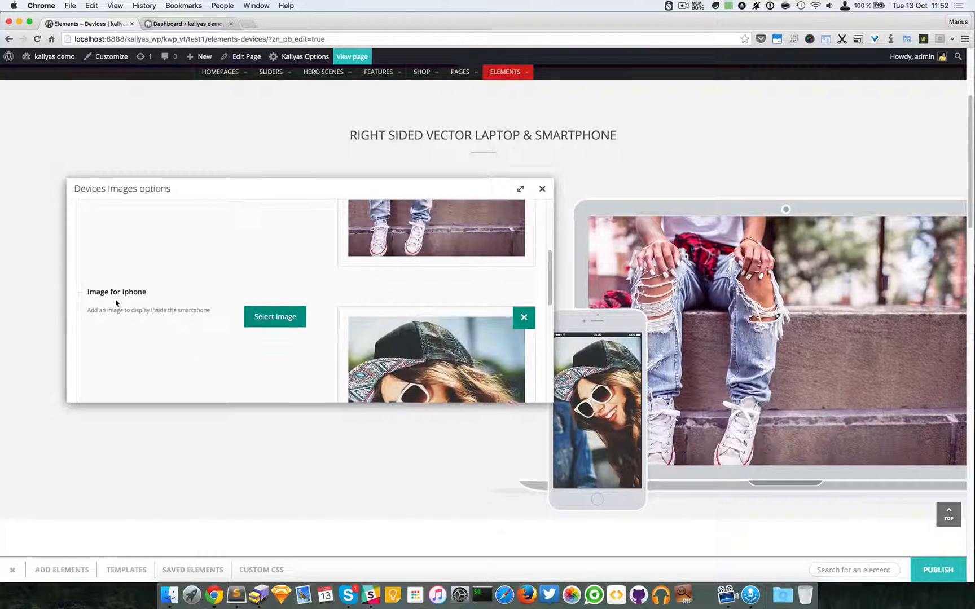
scroll(down, 3)
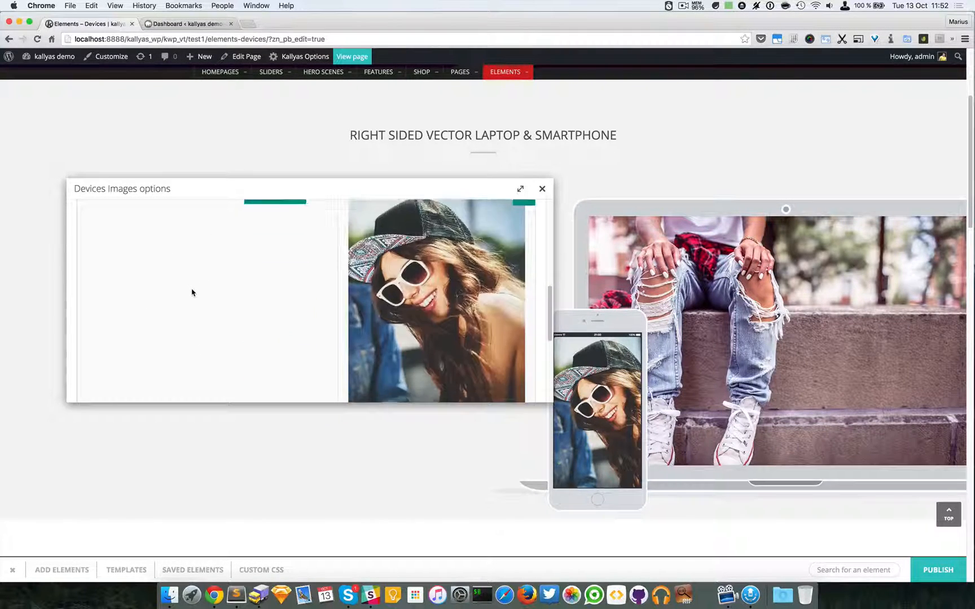
scroll(down, 3)
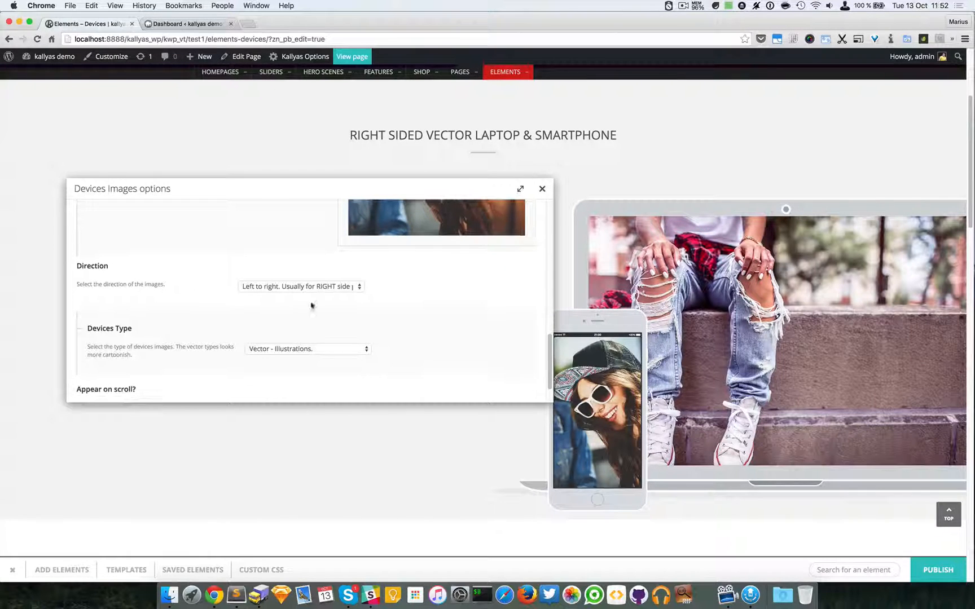
click(300, 285)
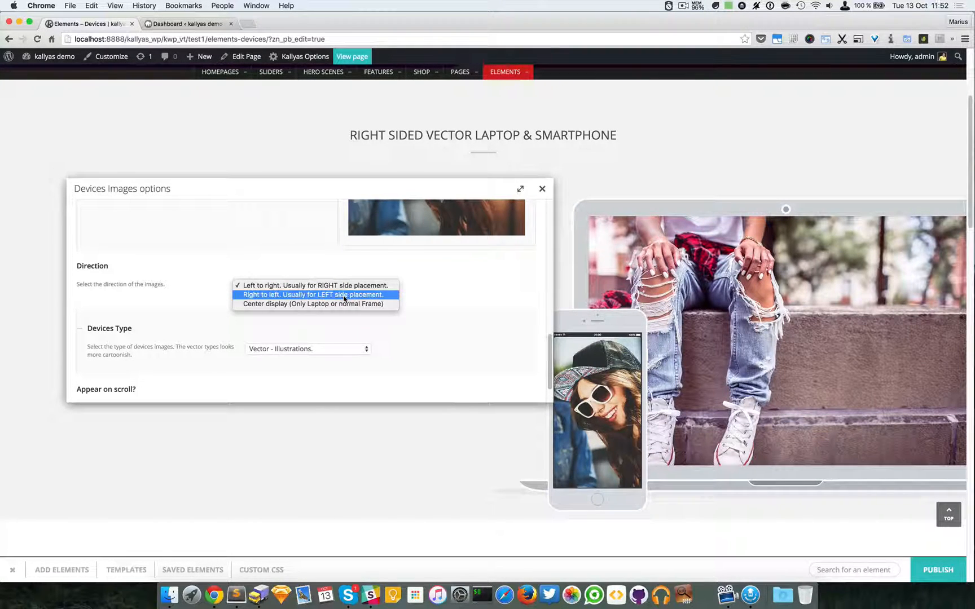
mouse_move(314, 285)
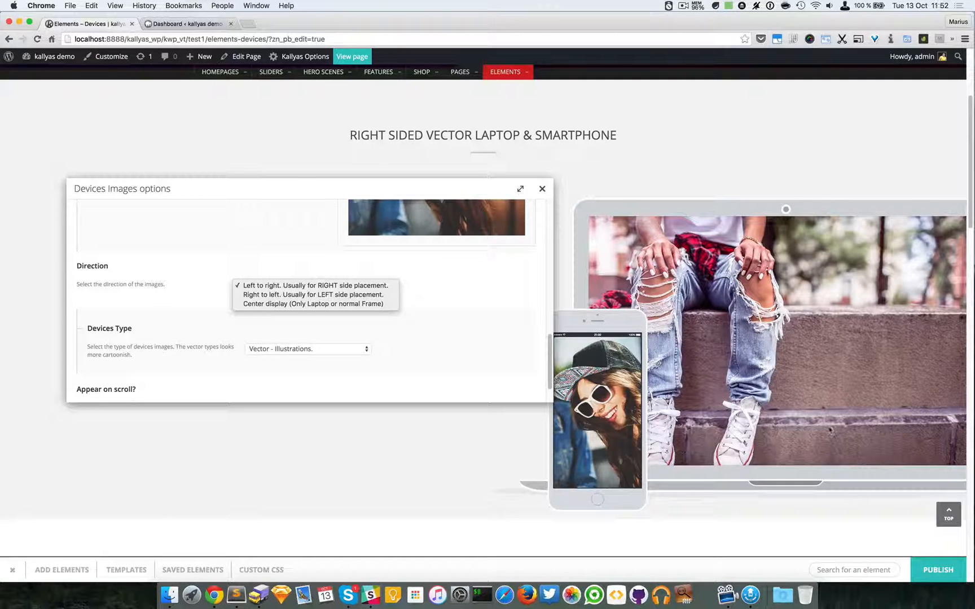
mouse_move(546, 526)
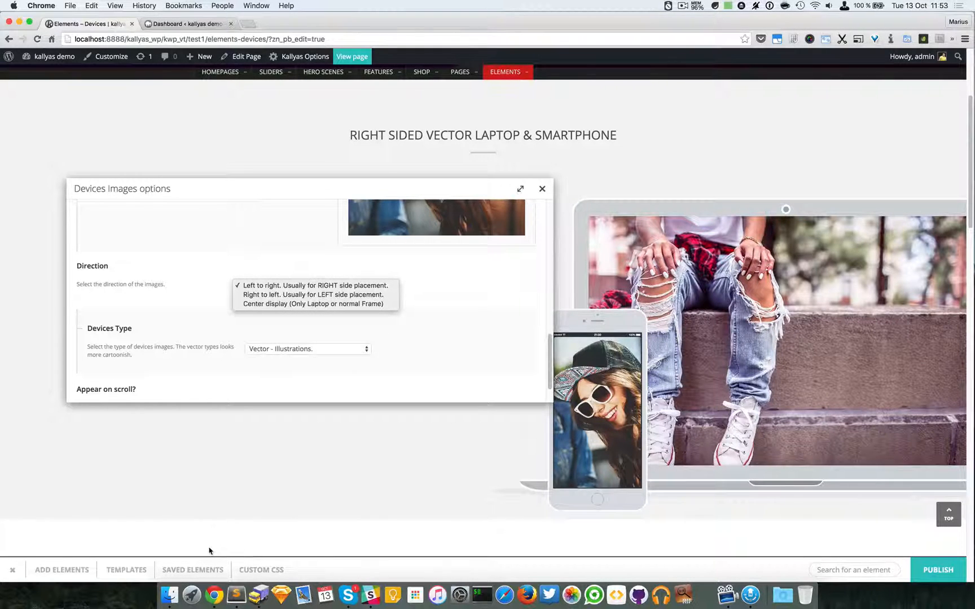
mouse_move(651, 564)
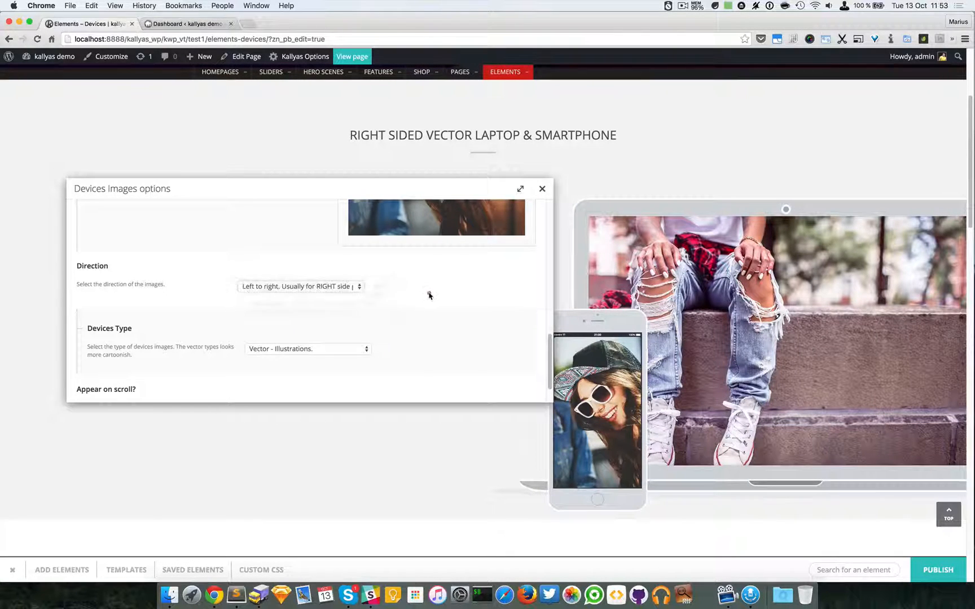
mouse_move(547, 433)
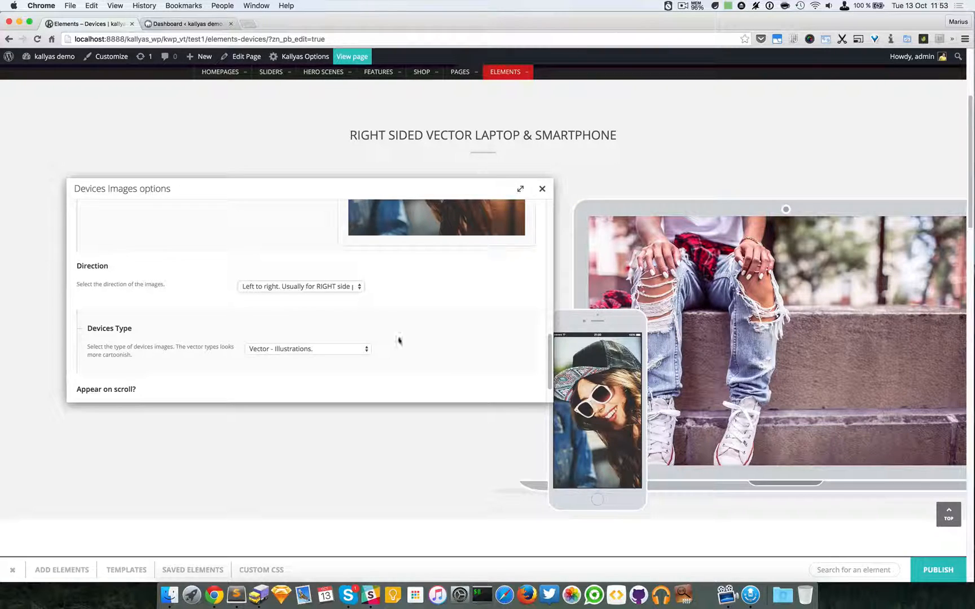
scroll(down, 3)
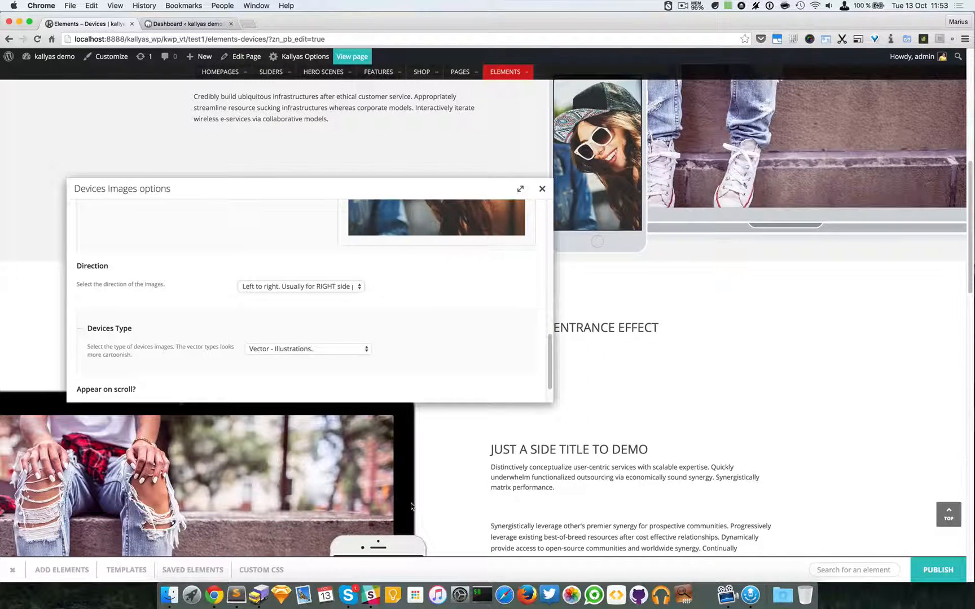
mouse_move(11, 373)
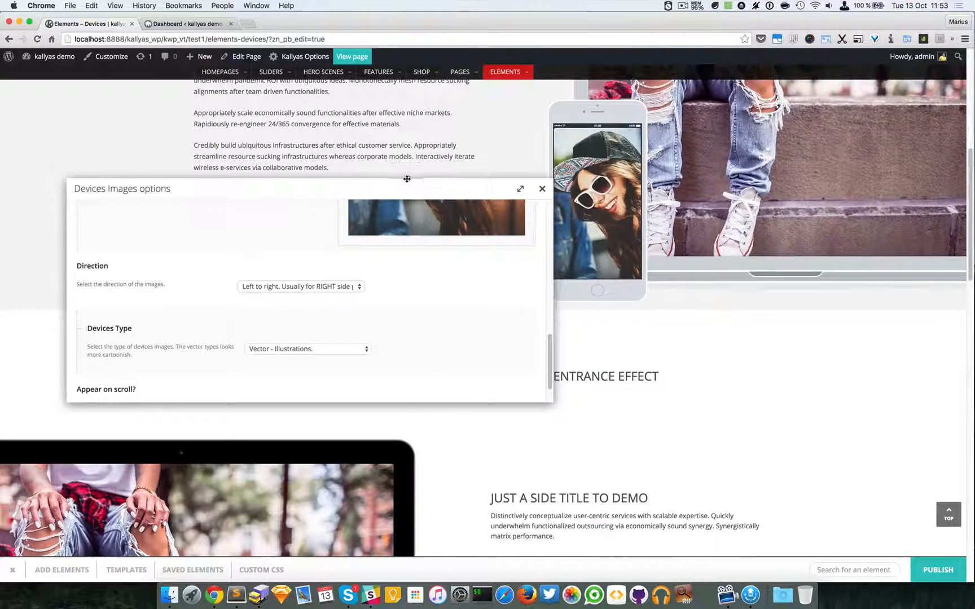
click(308, 348)
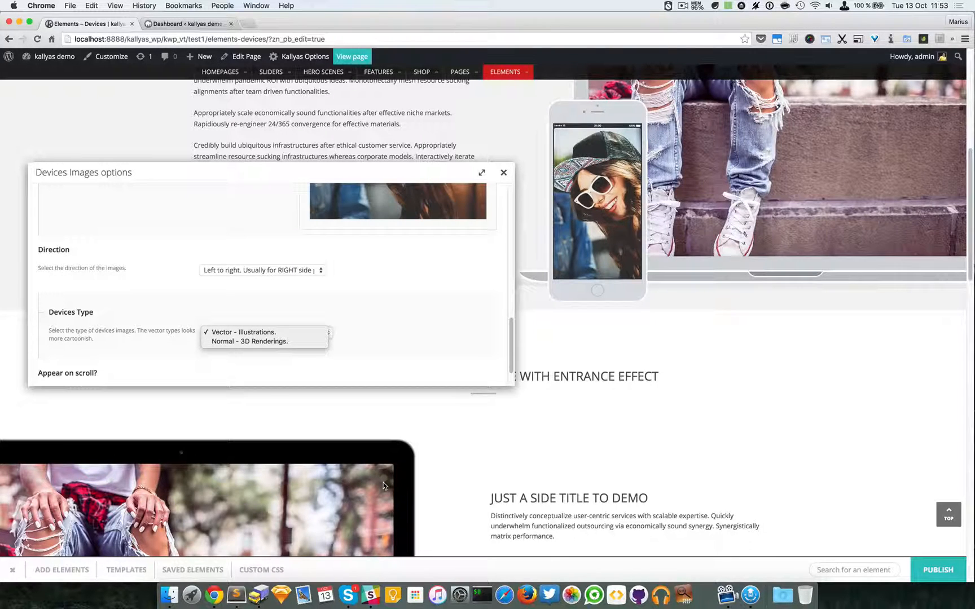
click(241, 331)
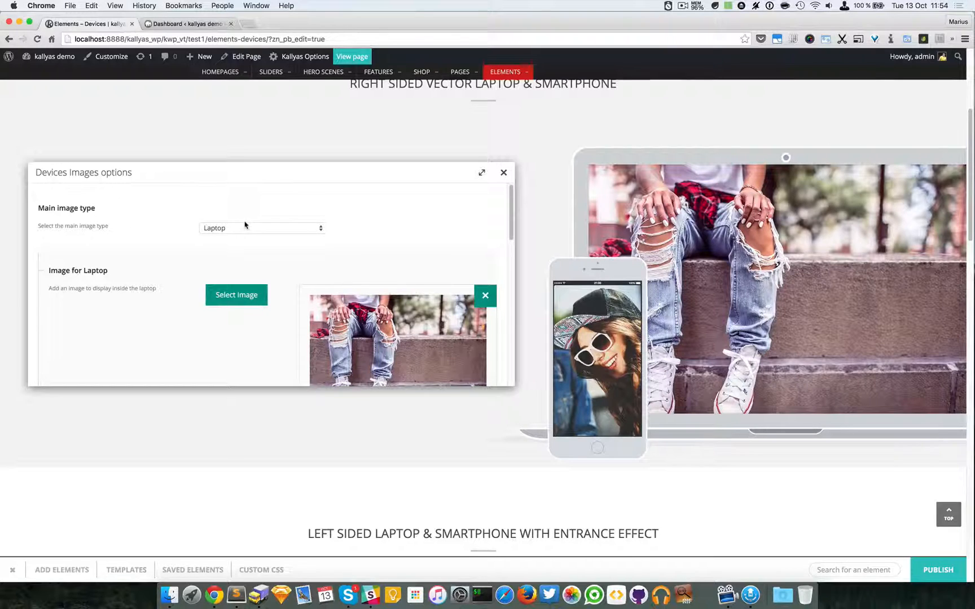
Review the Right Sided Frame's Devices Type, keeping the vector illustration style, and reach the Main image type choices.
click(260, 228)
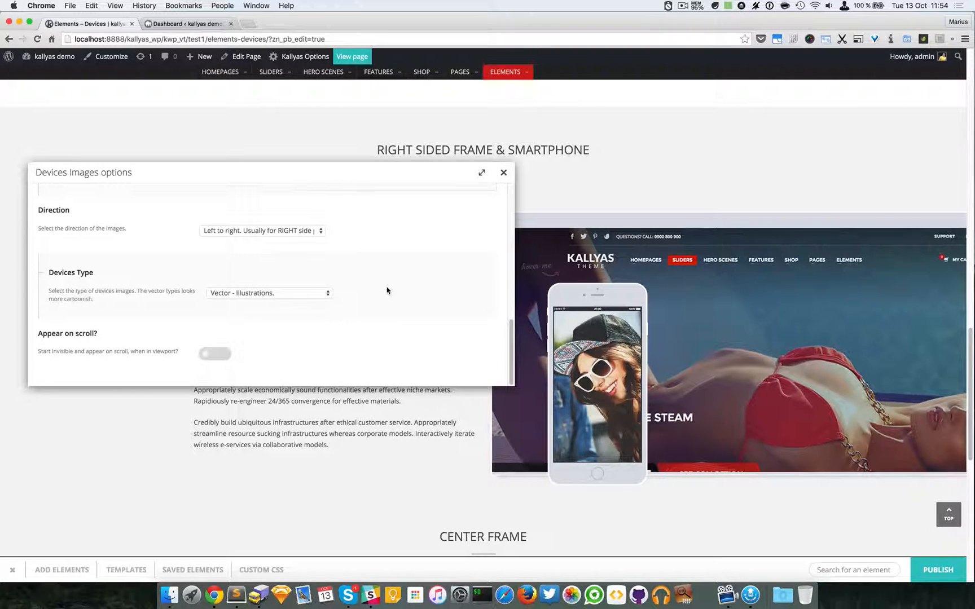
click(269, 293)
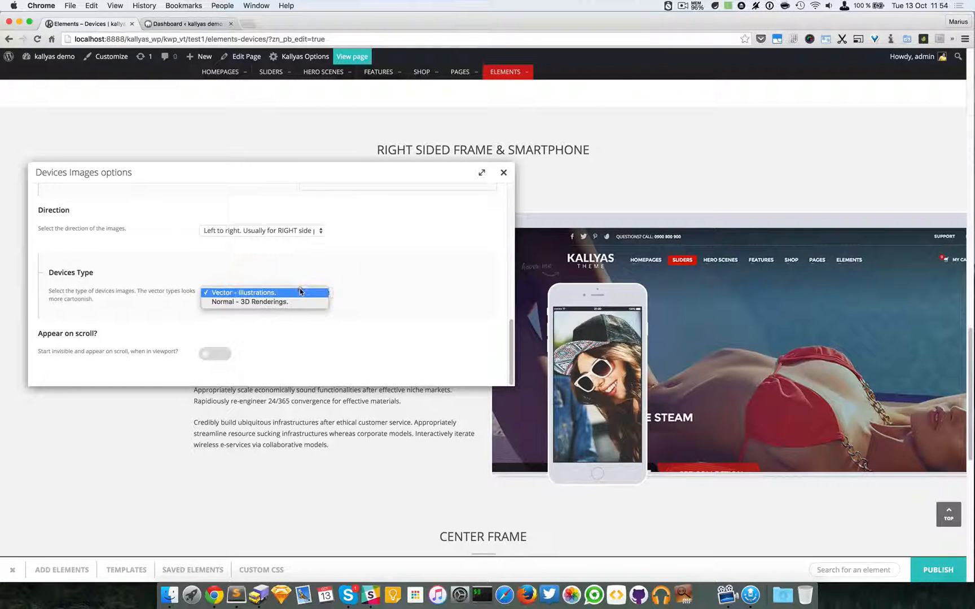
click(241, 292)
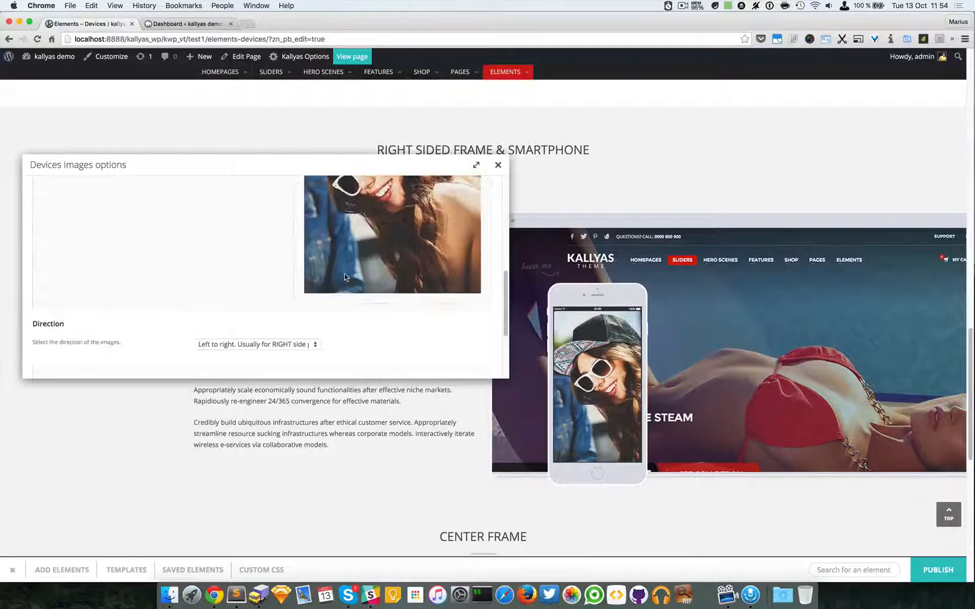
scroll(down, 3)
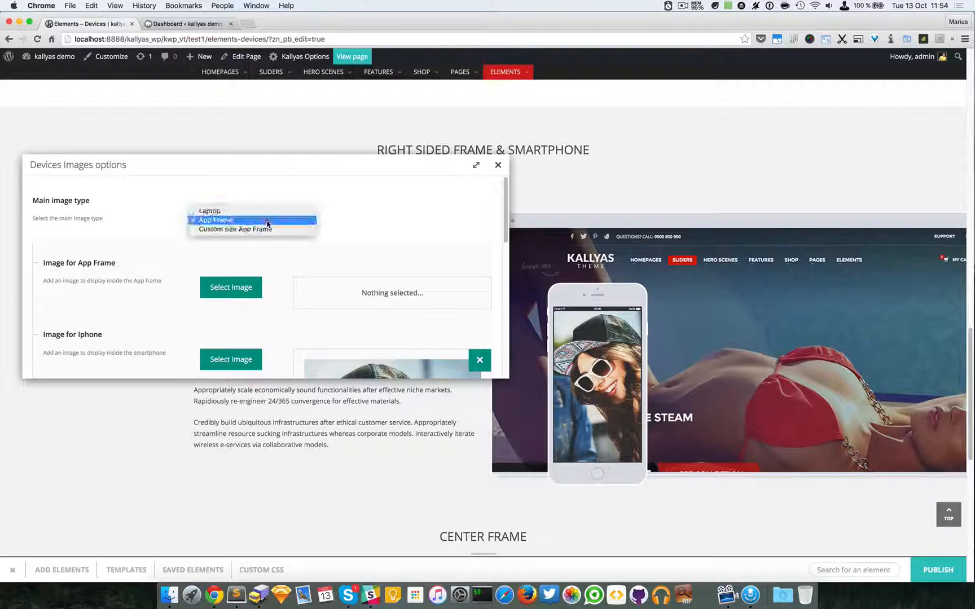
Switch the frame to Custom size App Frame, review Direction and Width/Height sliders, then dismiss the options.
click(235, 229)
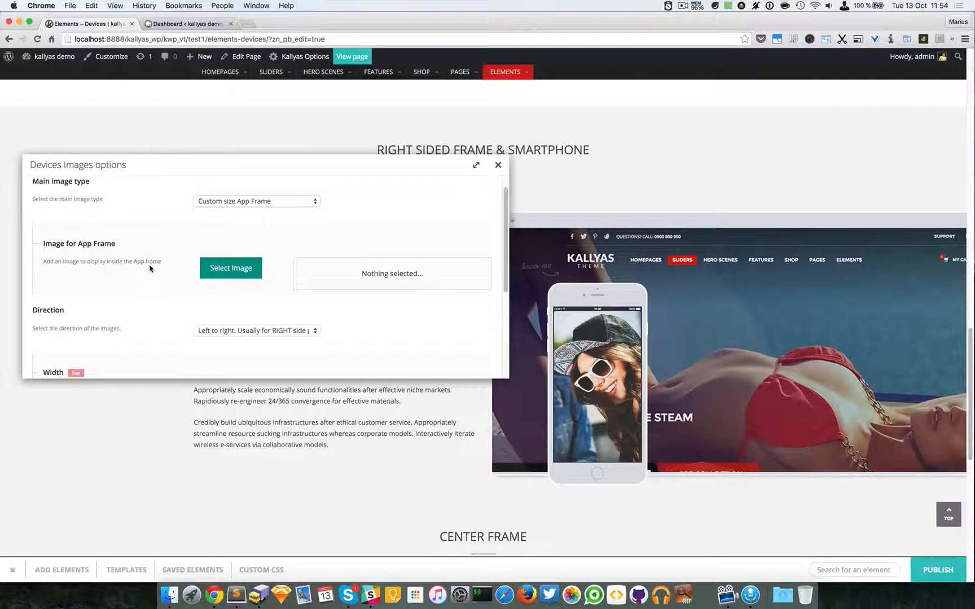
click(256, 331)
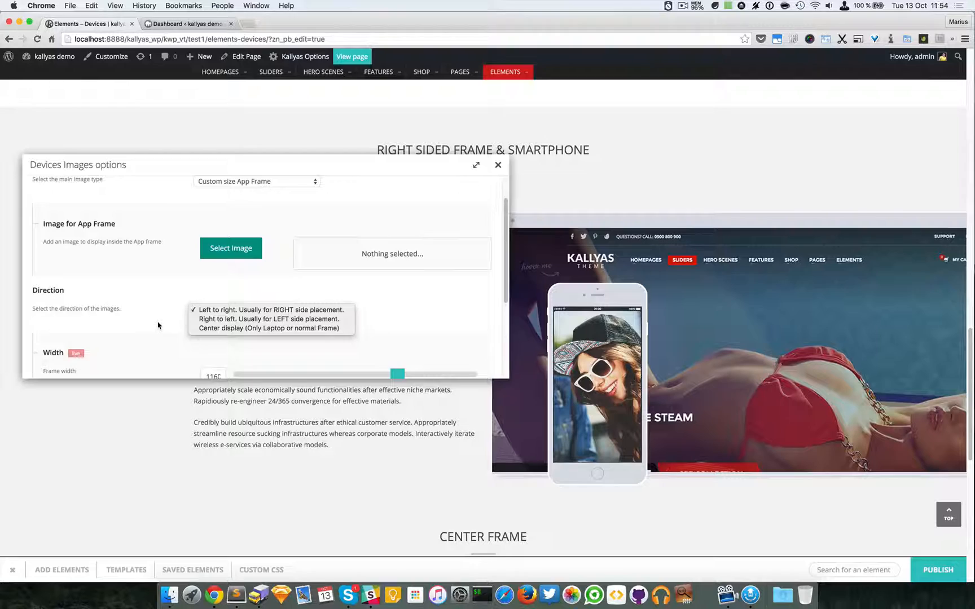
scroll(down, 3)
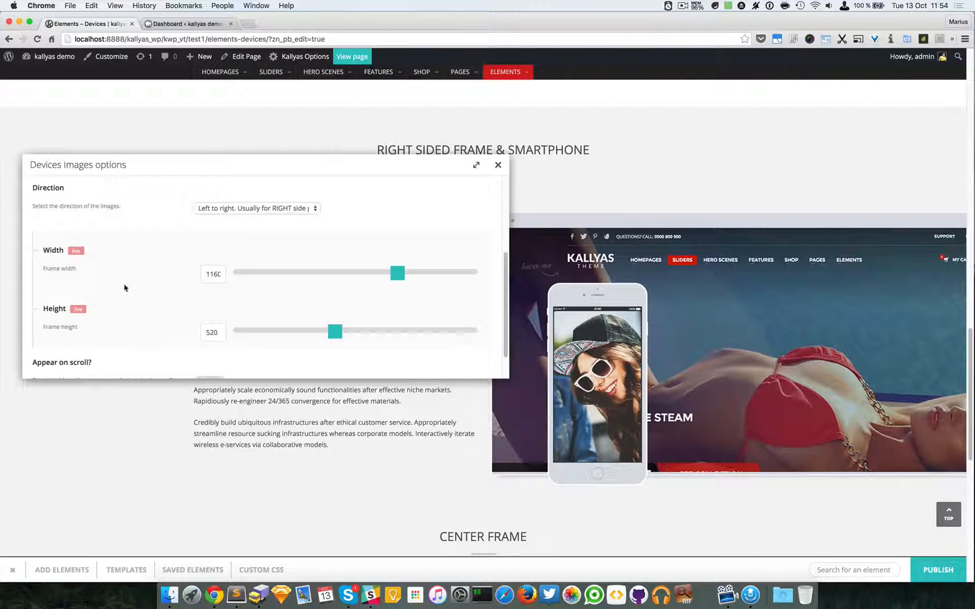
scroll(down, 3)
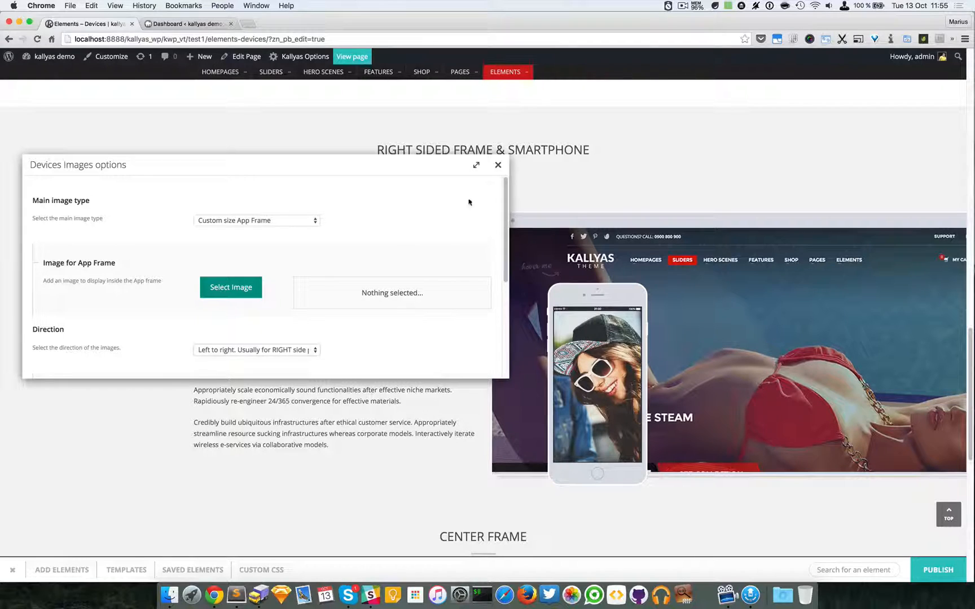
click(497, 164)
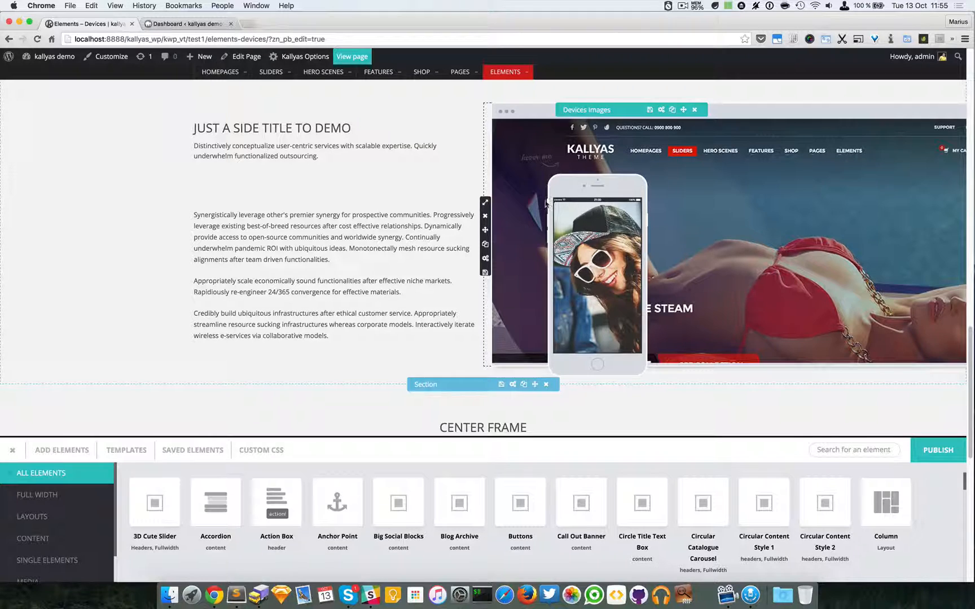
Scroll the page down to Center Frame and back up to the Right Sided Vector Laptop section.
click(485, 202)
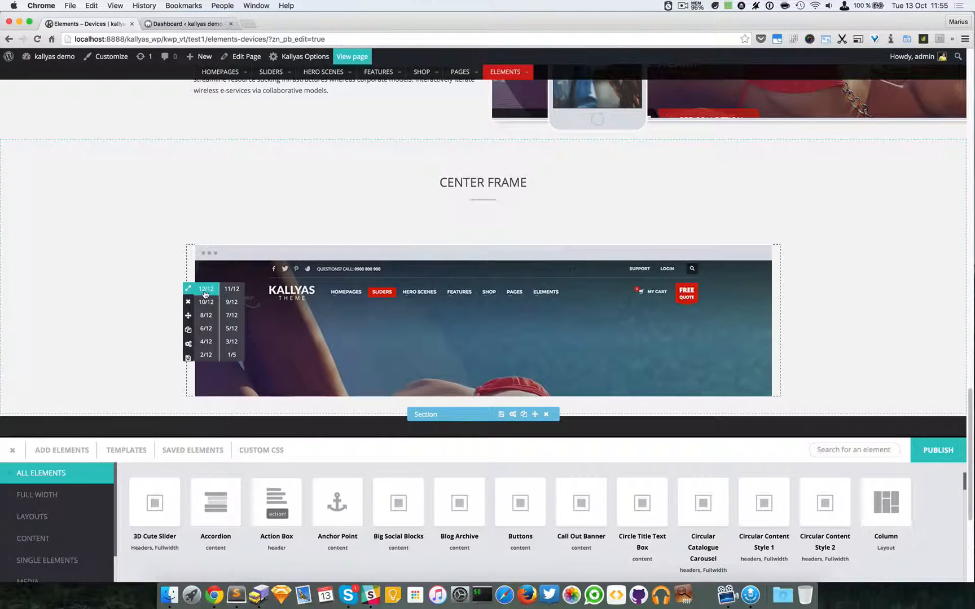
scroll(up, 3)
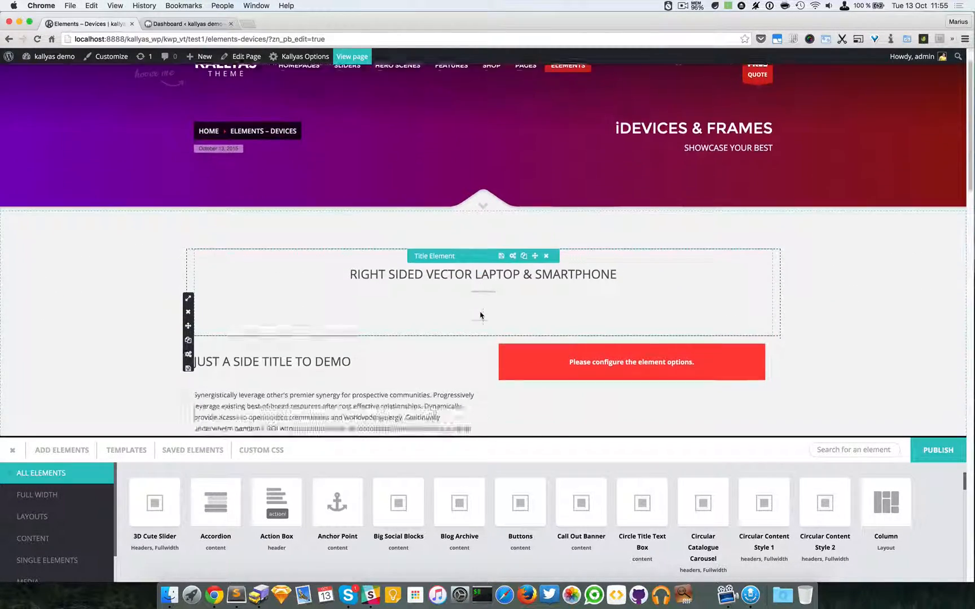
scroll(down, 3)
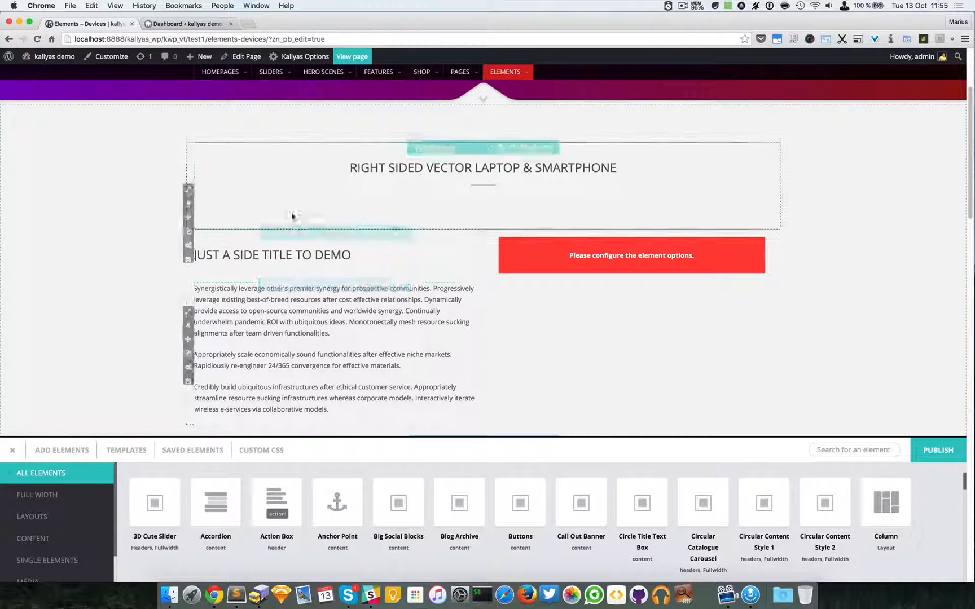
Reload the page to discard unsaved changes and scroll down to the Center Frame section.
click(37, 39)
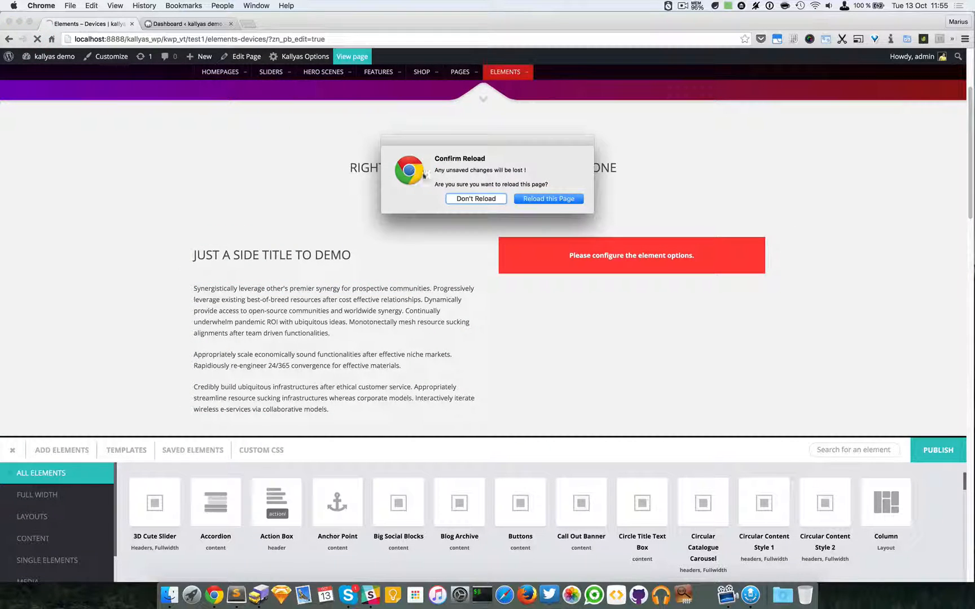
click(547, 199)
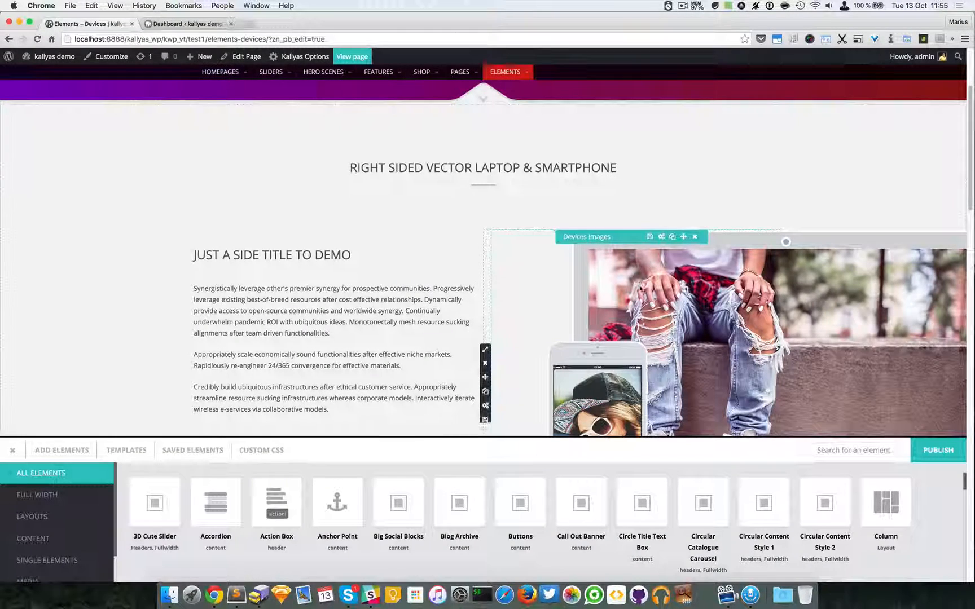
scroll(down, 3)
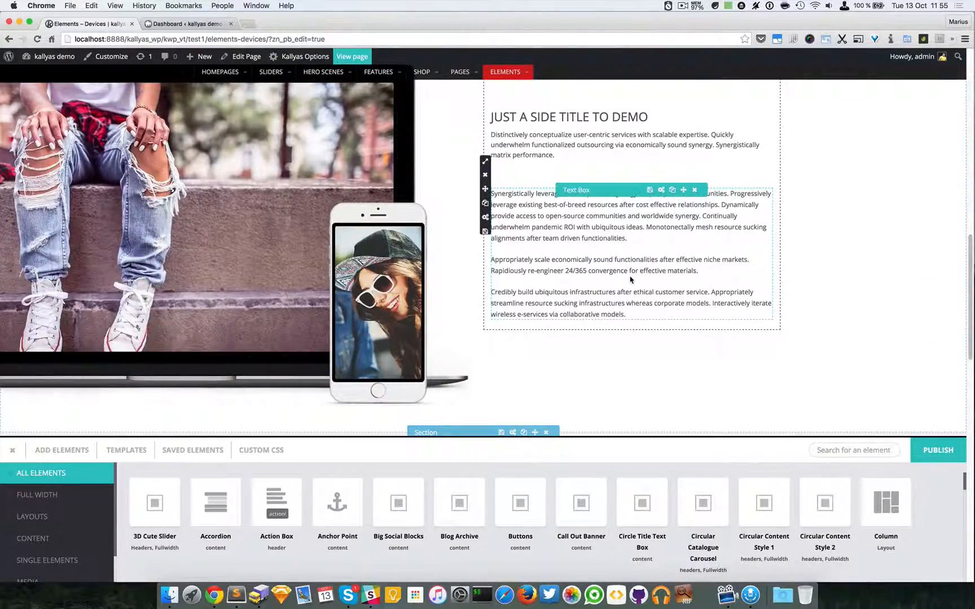
scroll(down, 3)
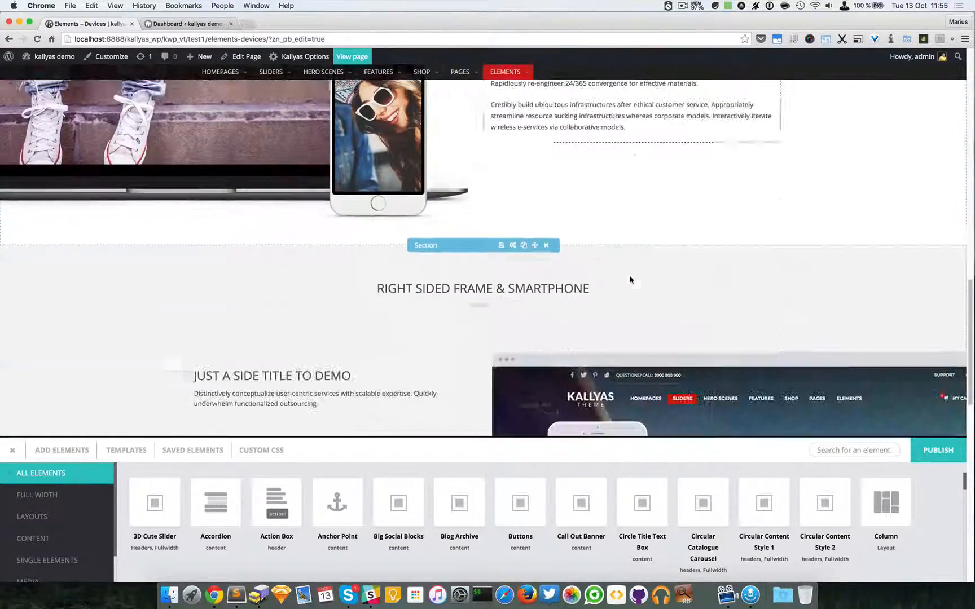
scroll(down, 3)
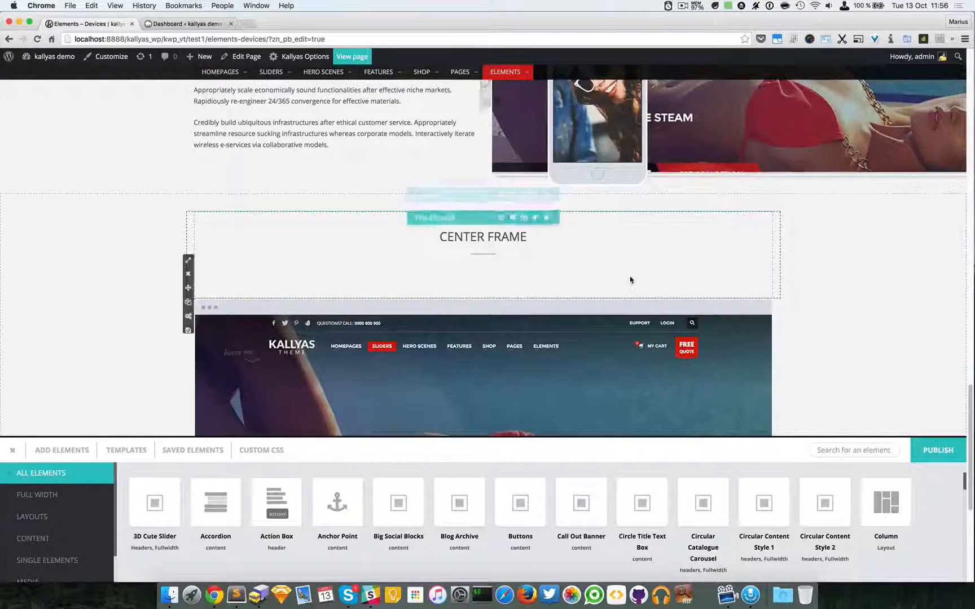